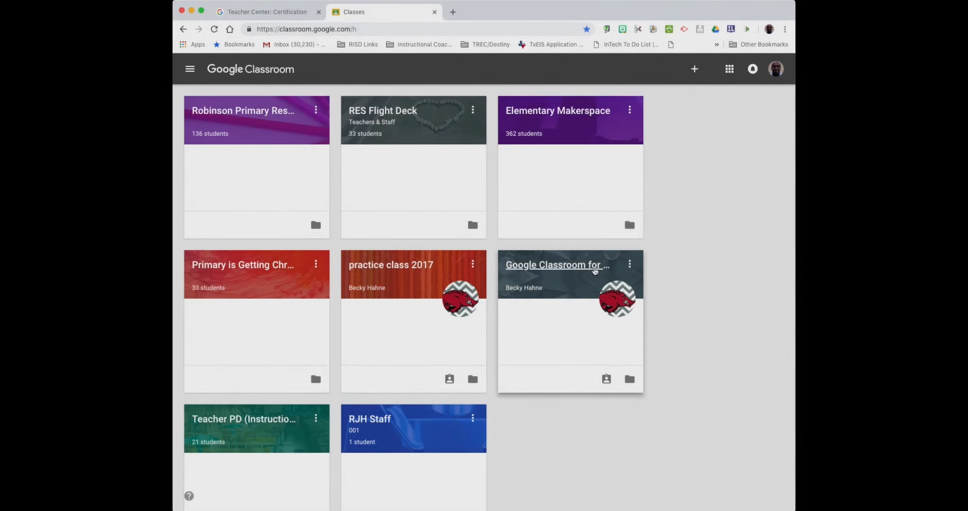
mouse_move(694, 68)
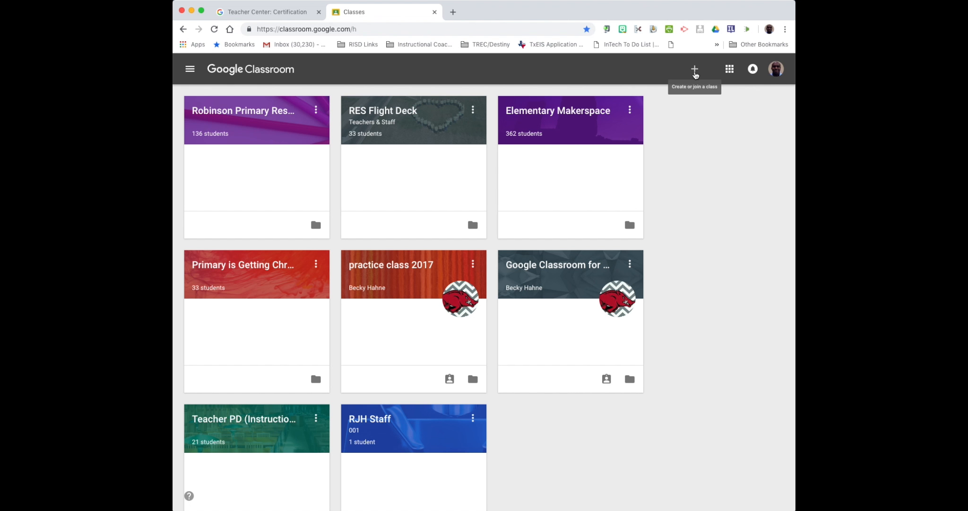
Explore the Join class and Create class forms from the plus menu, cancelling both.
left_click(694, 68)
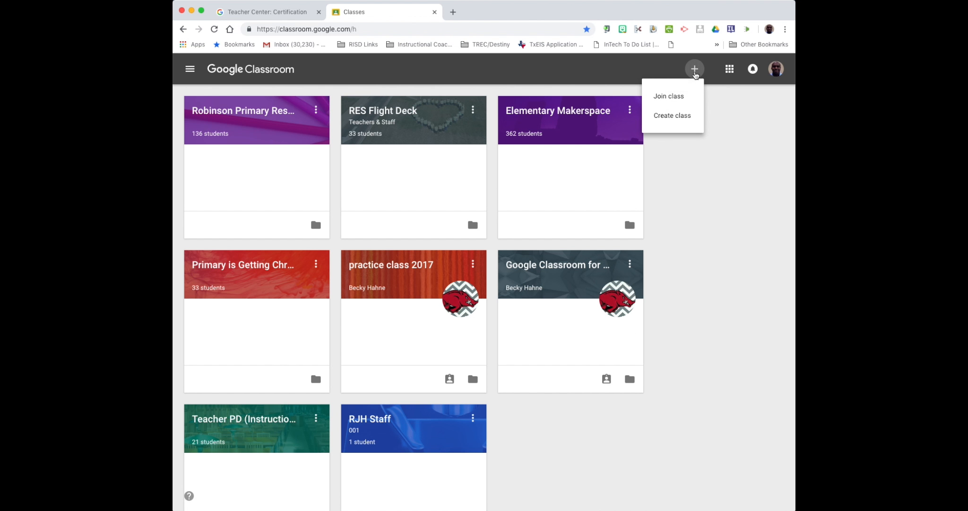
mouse_move(672, 116)
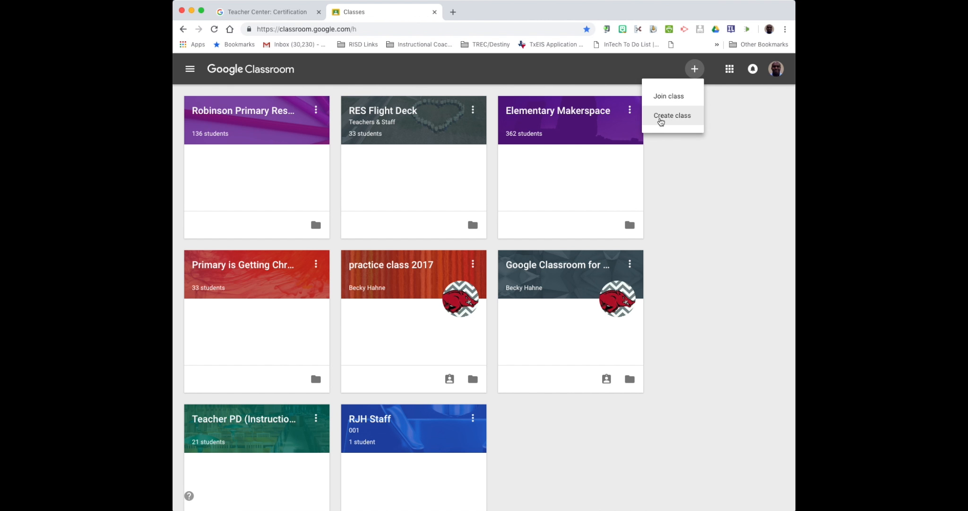
mouse_move(660, 115)
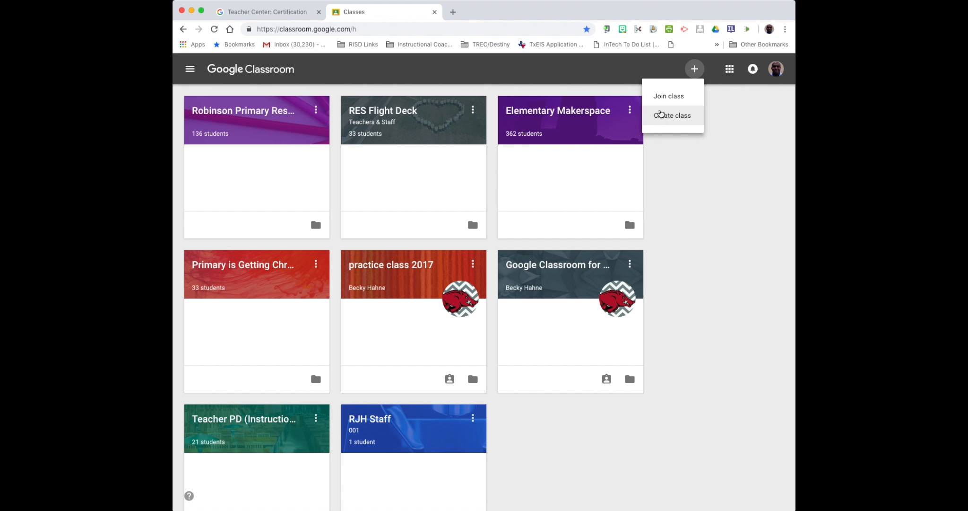
left_click(668, 95)
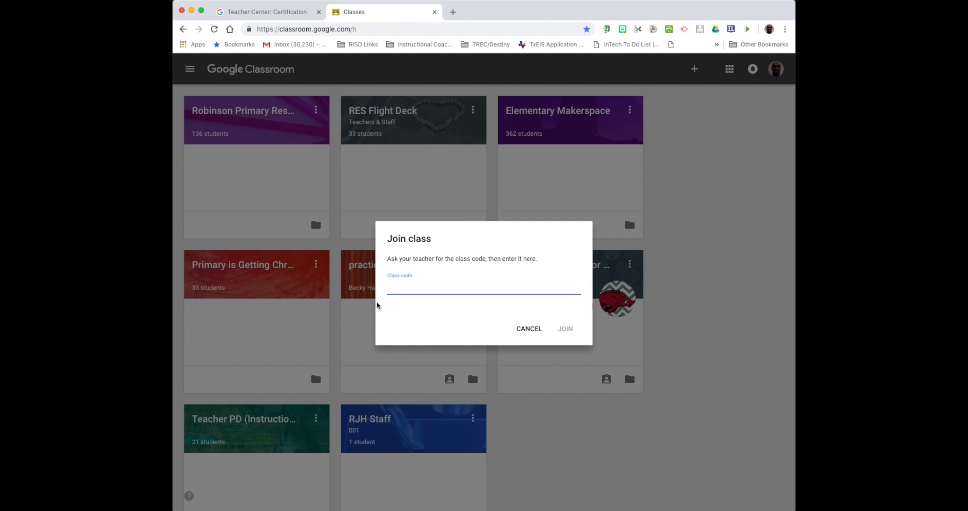
mouse_move(517, 280)
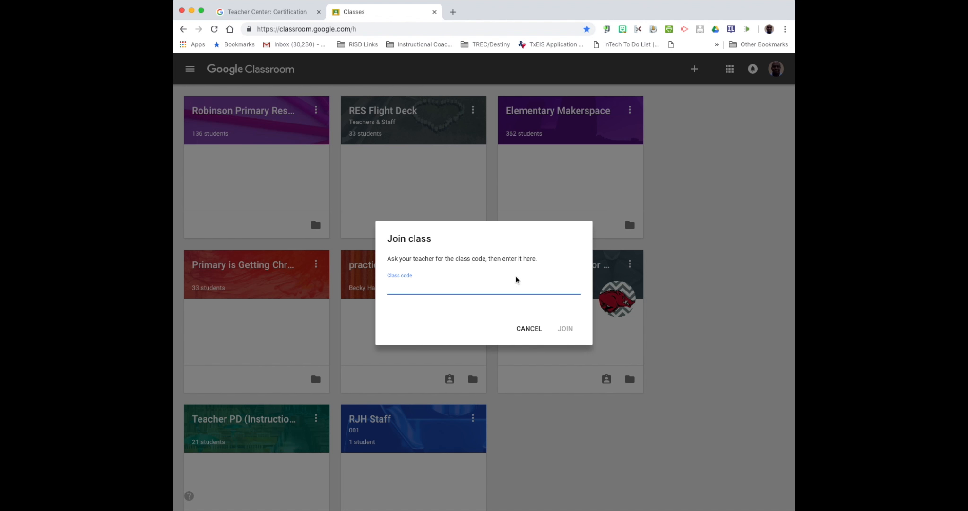
left_click(529, 328)
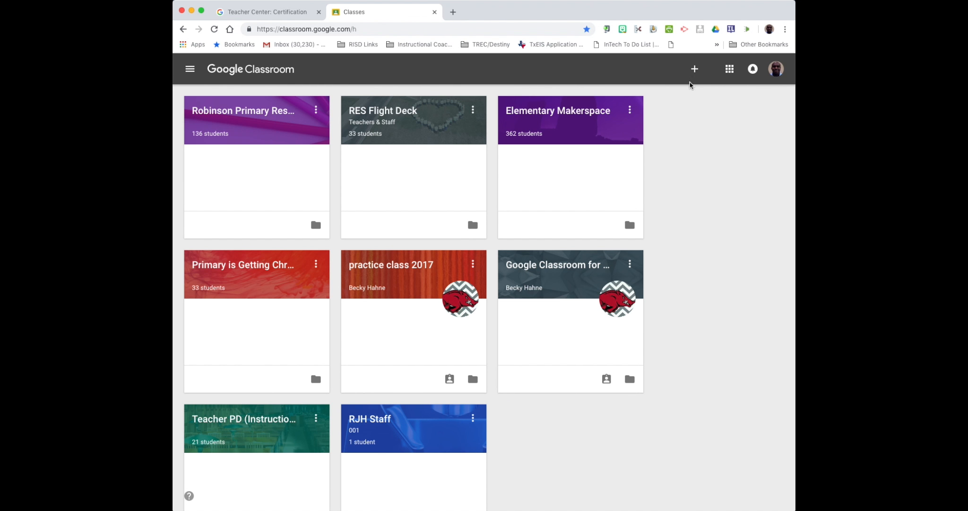
left_click(694, 68)
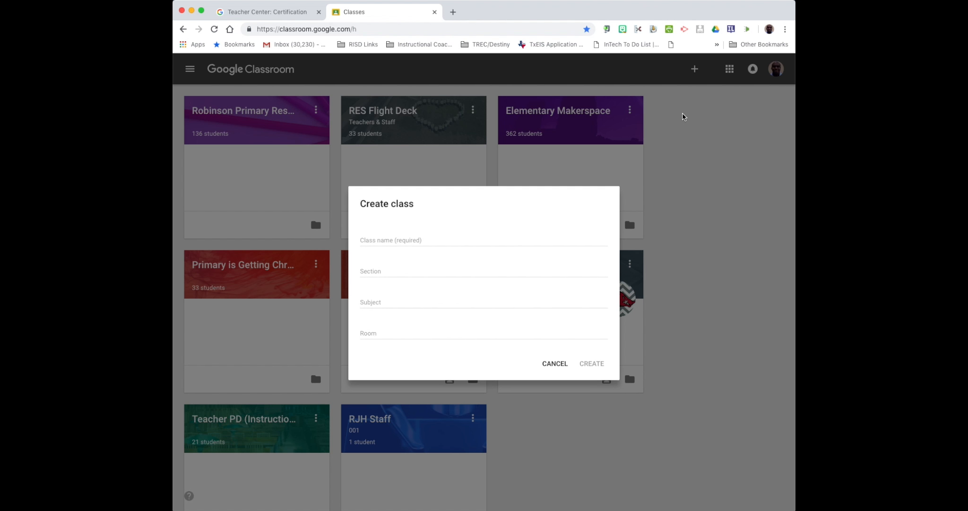
left_click(484, 241)
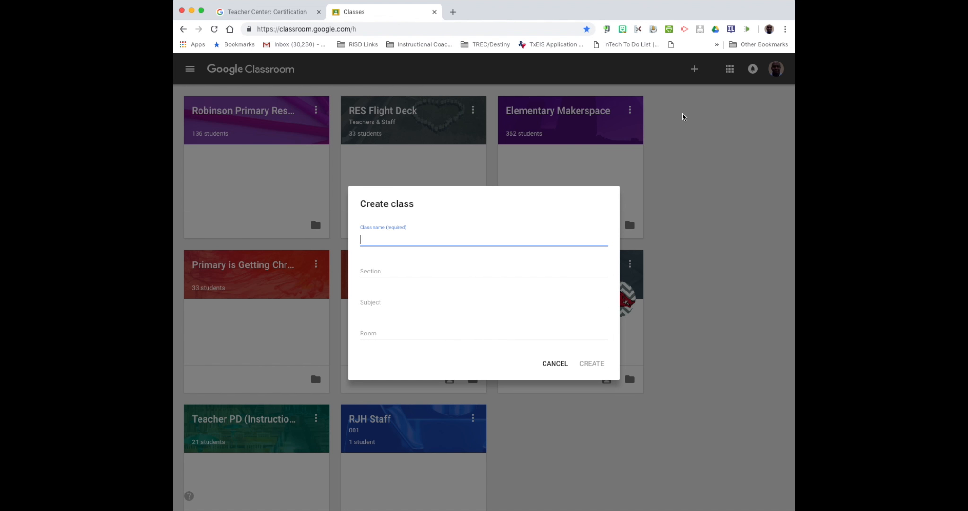
mouse_move(554, 368)
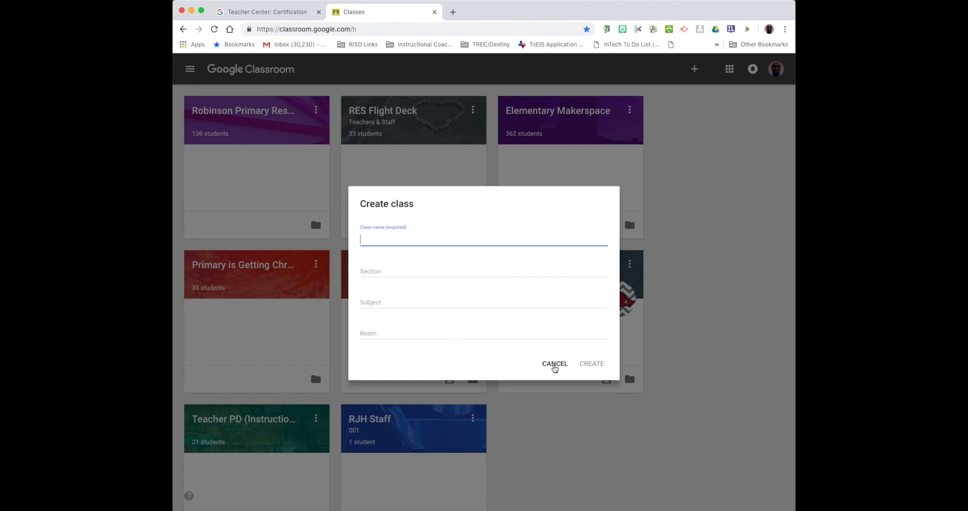
left_click(554, 363)
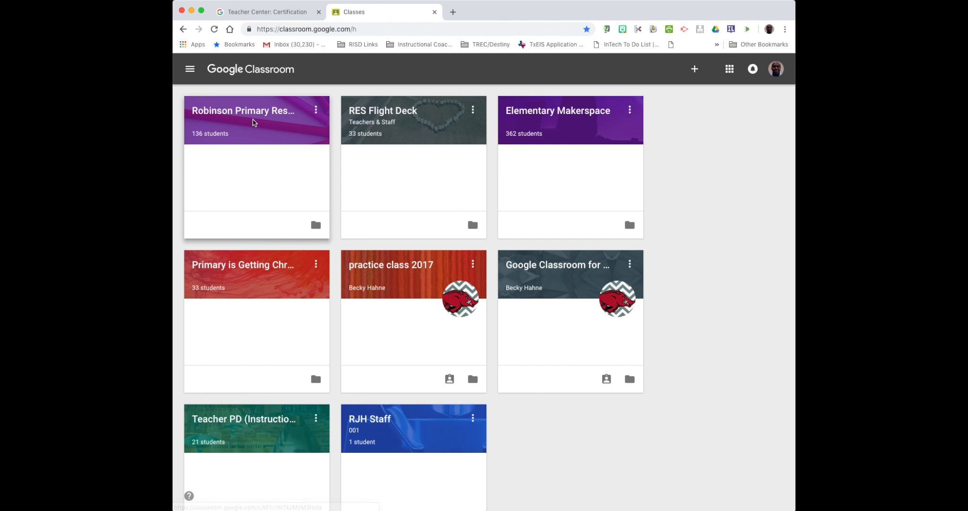
mouse_move(586, 421)
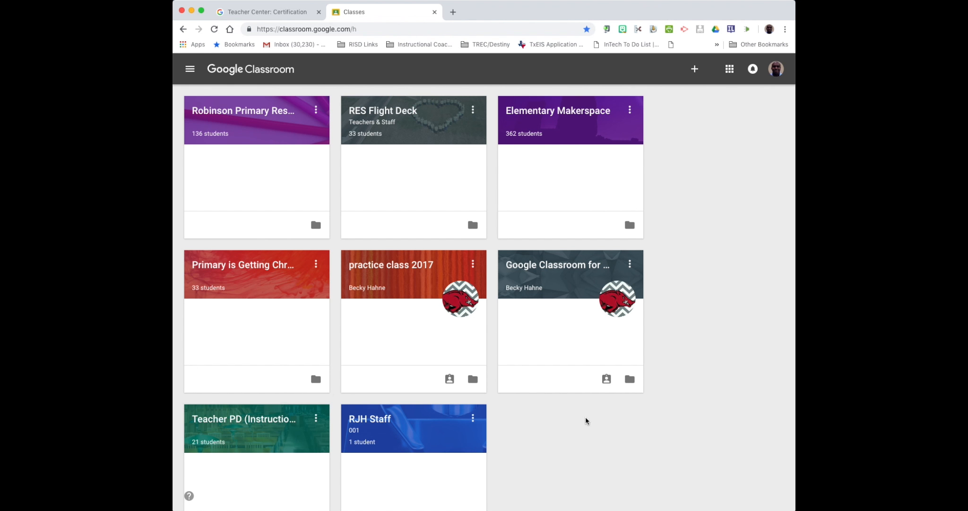
mouse_move(310, 110)
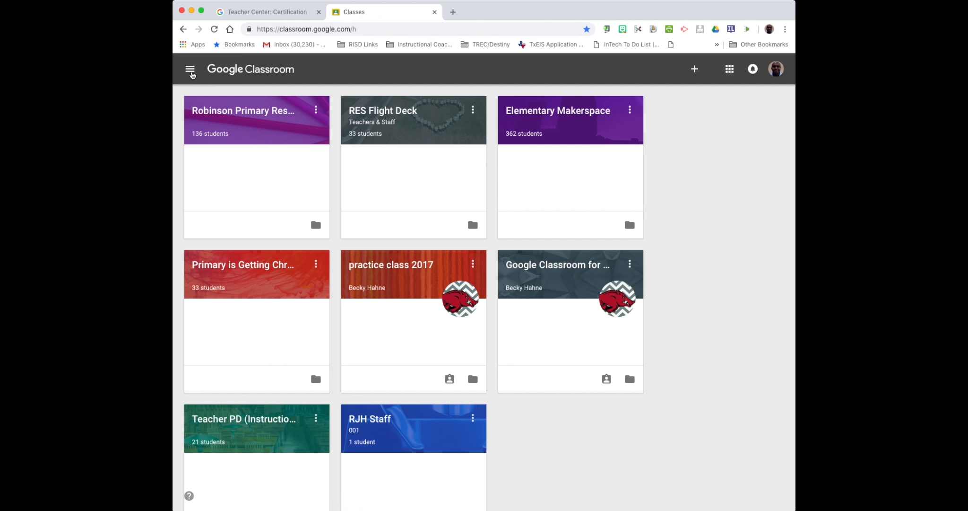
Show the Archived Classes page listing Test and The Launchpad via the main menu.
left_click(190, 68)
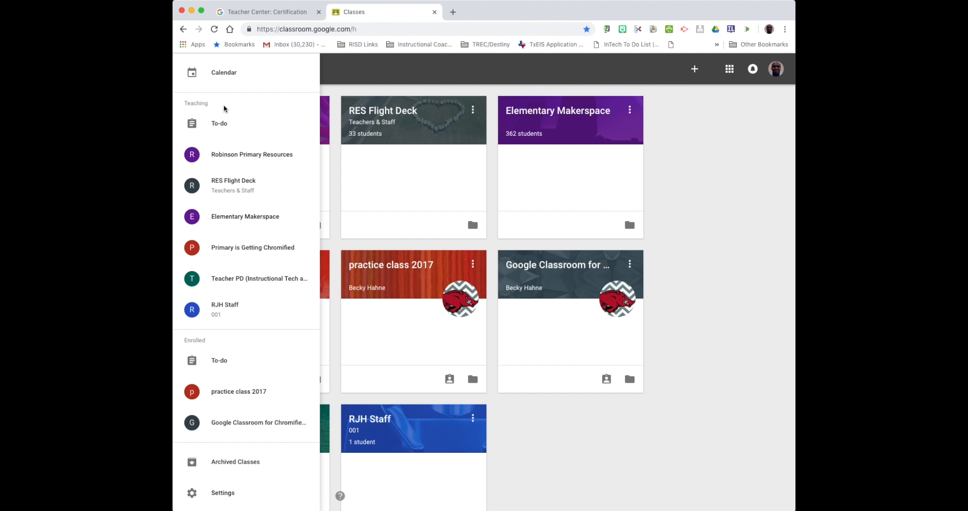
left_click(236, 461)
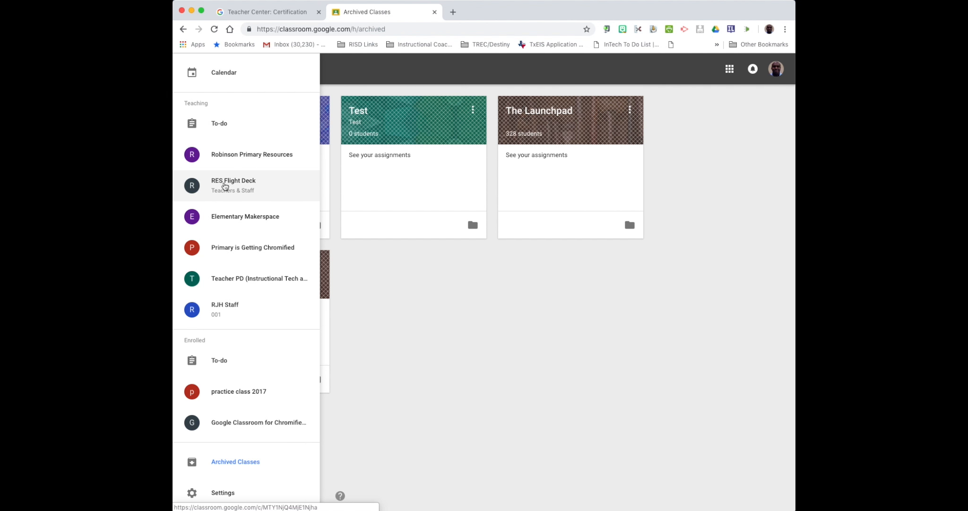
Enter the RES Flight Deck Teachers & Staff class stream and return toward the class list.
left_click(234, 184)
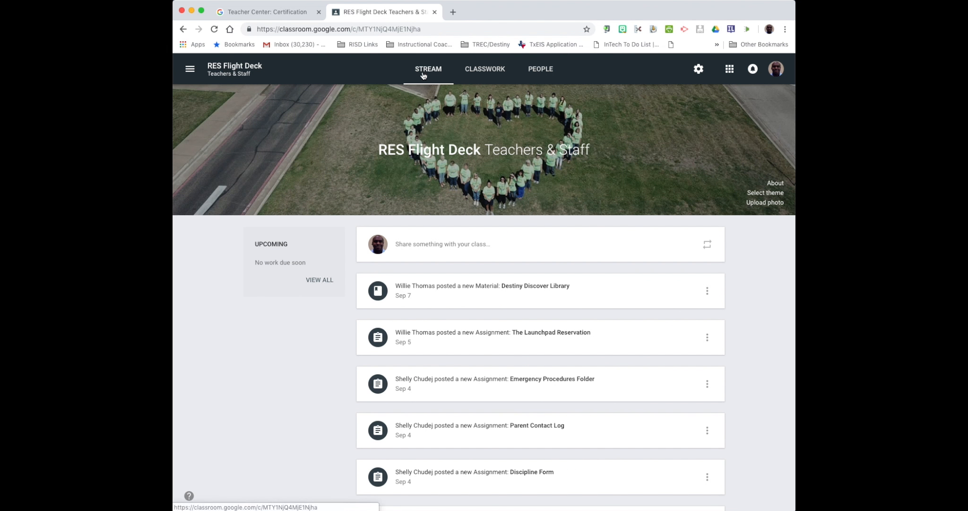
mouse_move(433, 366)
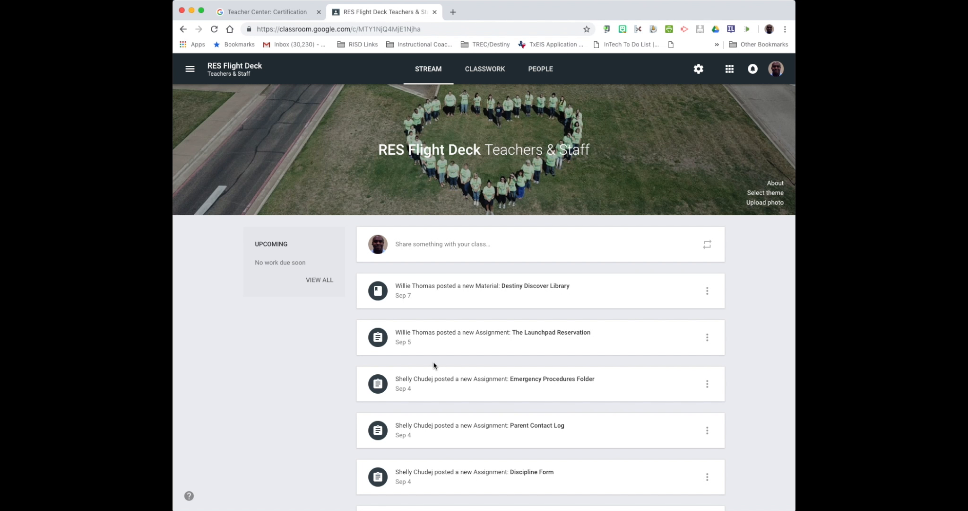
mouse_move(485, 68)
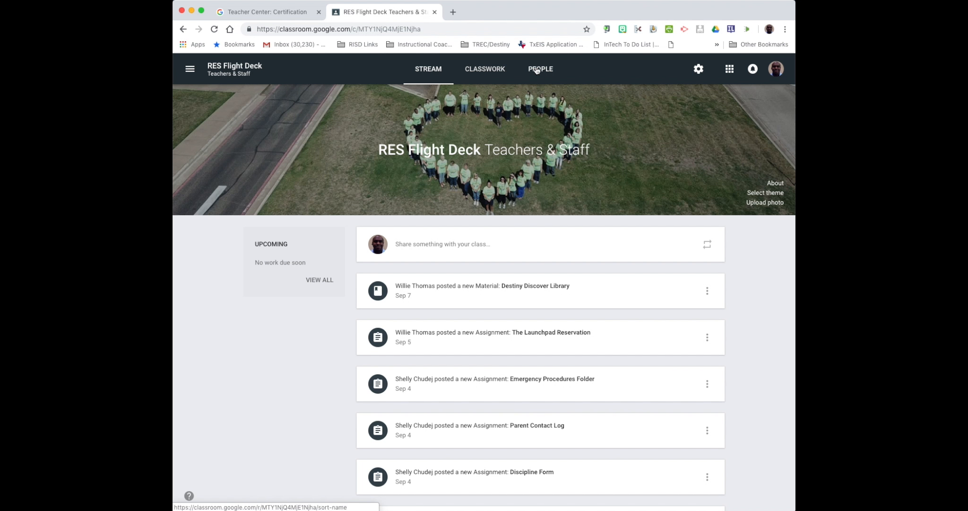
mouse_move(526, 73)
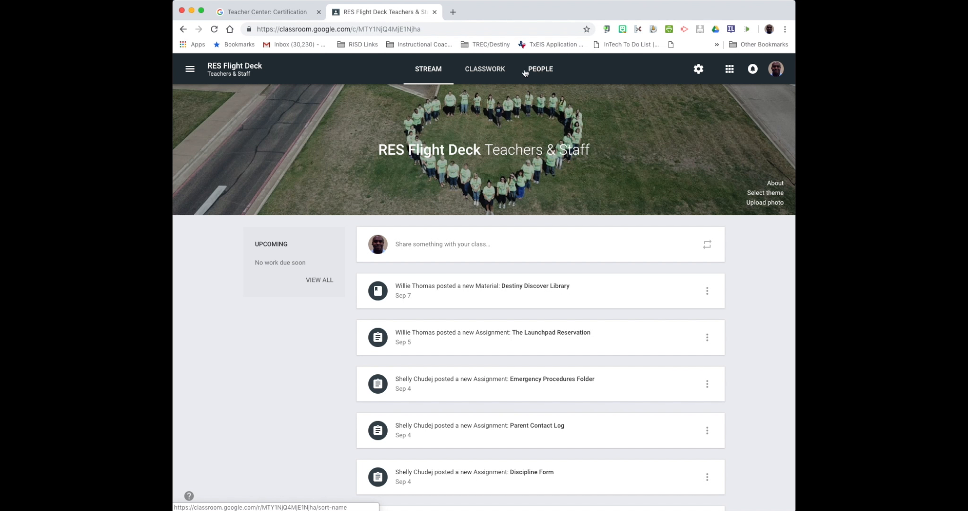
mouse_move(262, 275)
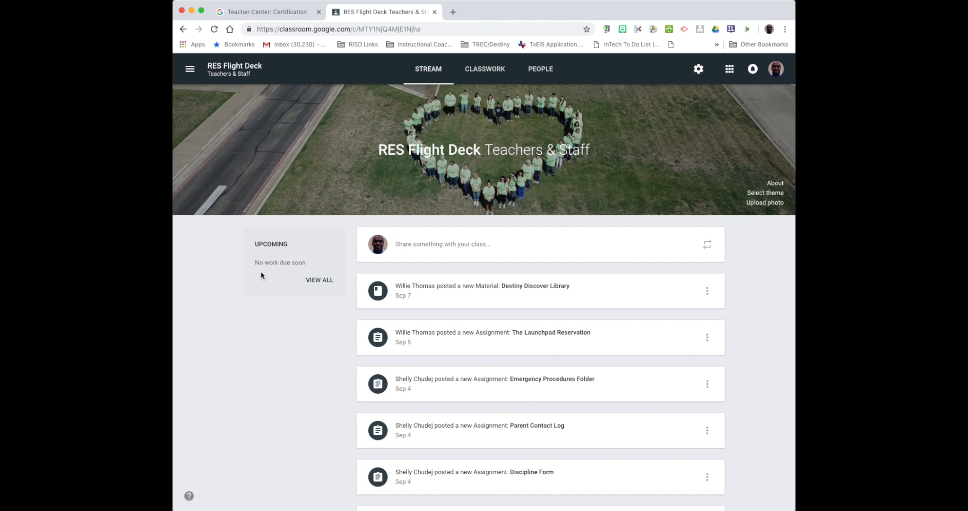
mouse_move(276, 284)
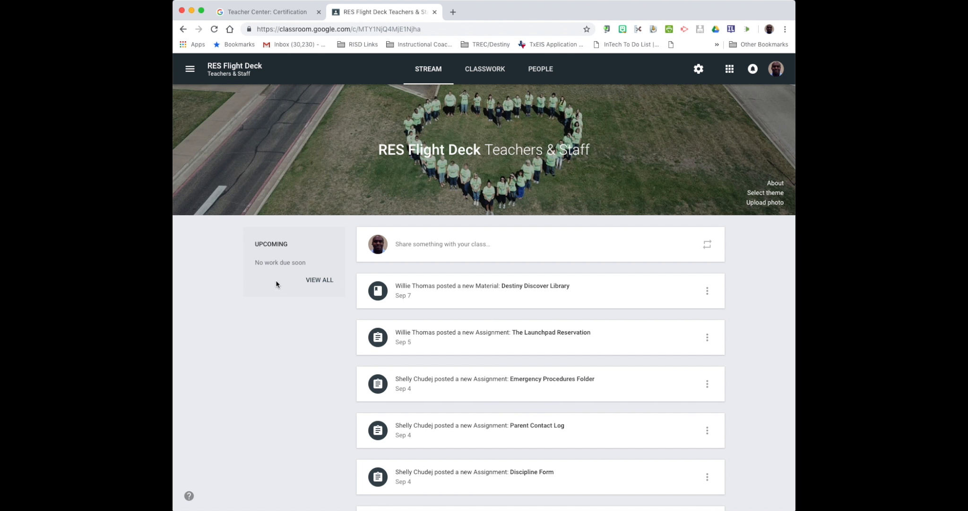
mouse_move(279, 259)
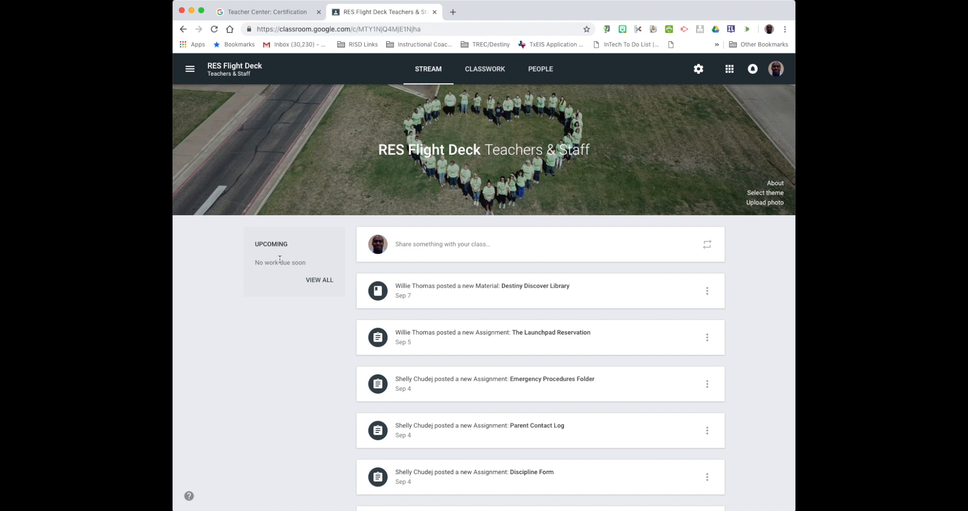
mouse_move(689, 178)
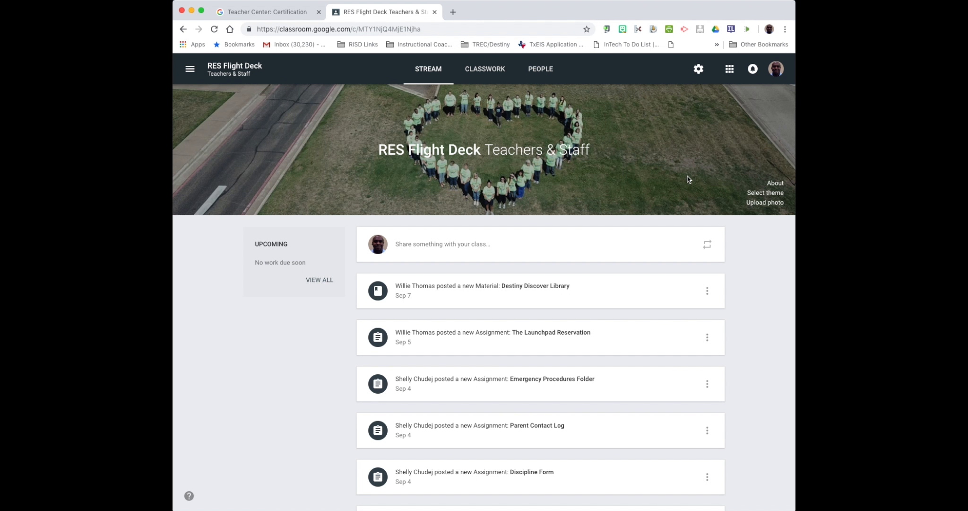
mouse_move(731, 180)
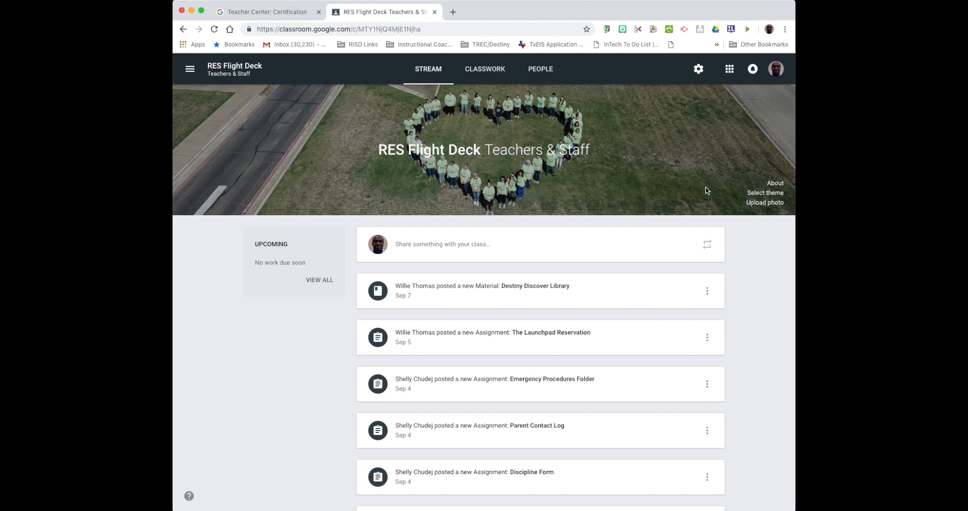
mouse_move(641, 175)
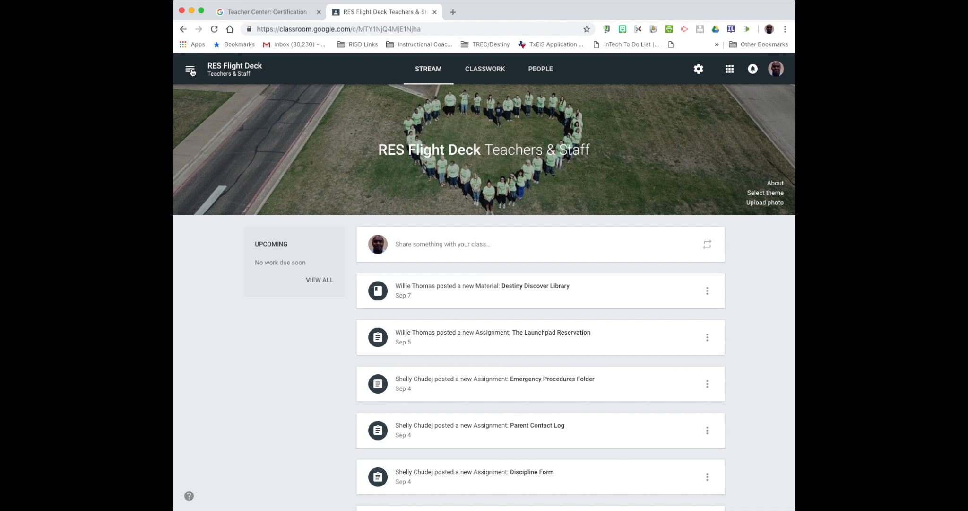
left_click(191, 69)
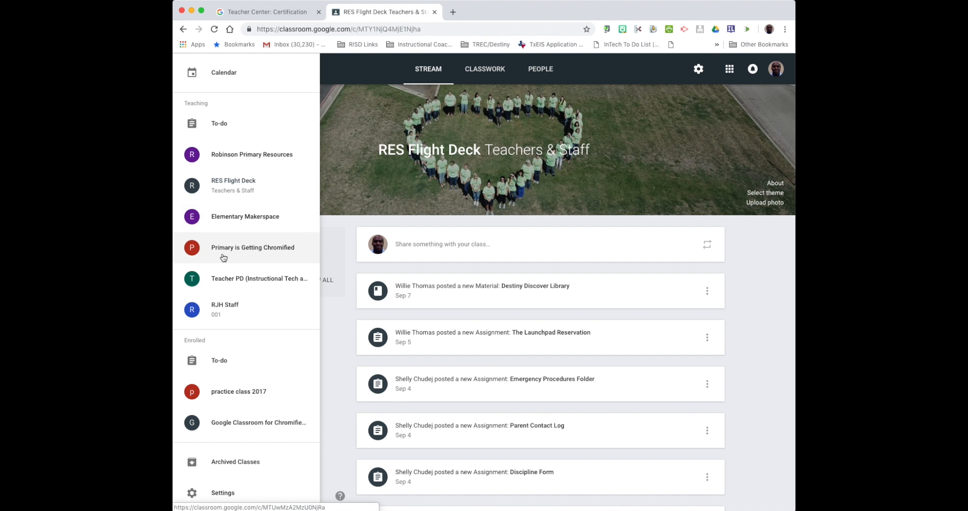
mouse_move(543, 193)
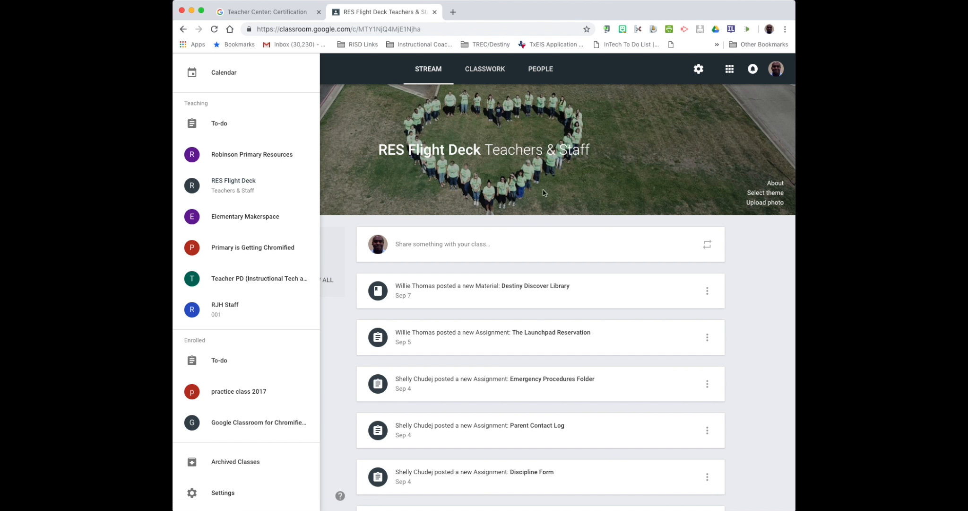
left_click(190, 68)
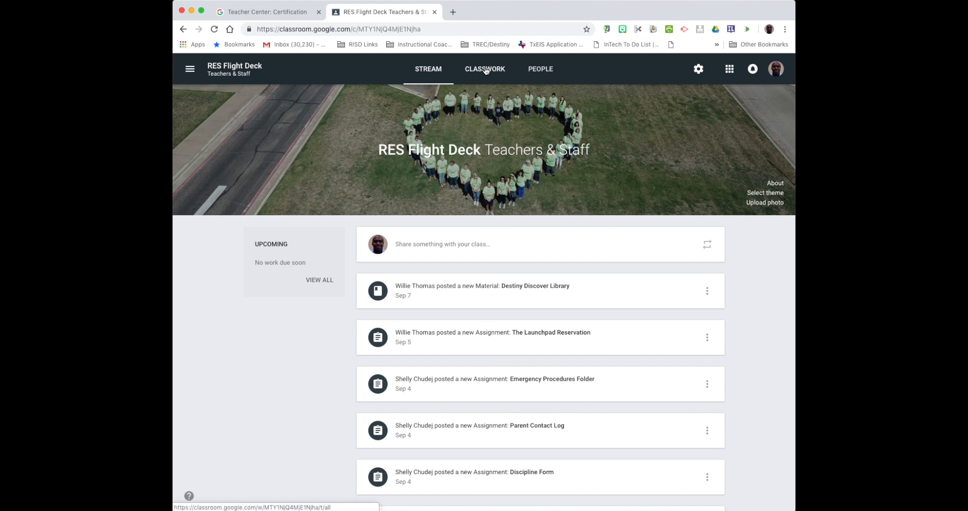
Go to the Classwork page and show the Create menu of post types.
left_click(485, 68)
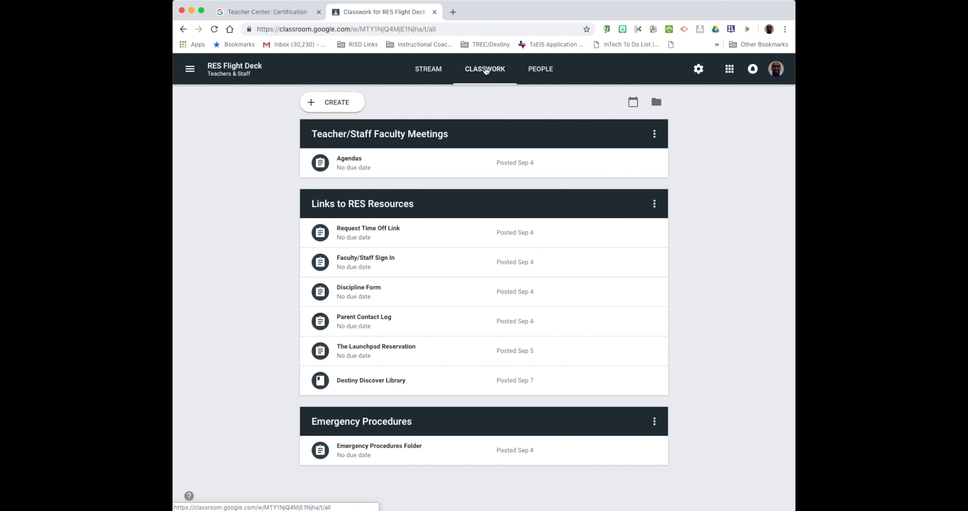
mouse_move(470, 114)
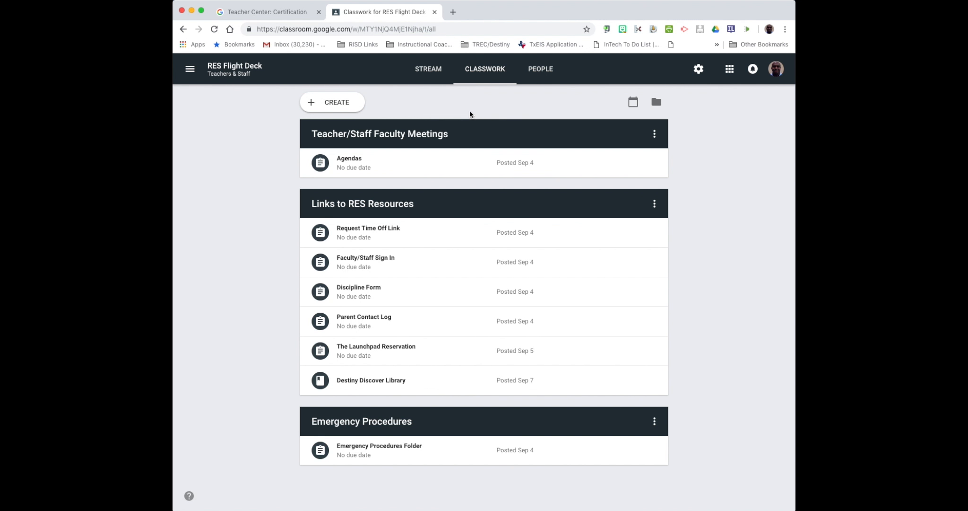
mouse_move(454, 118)
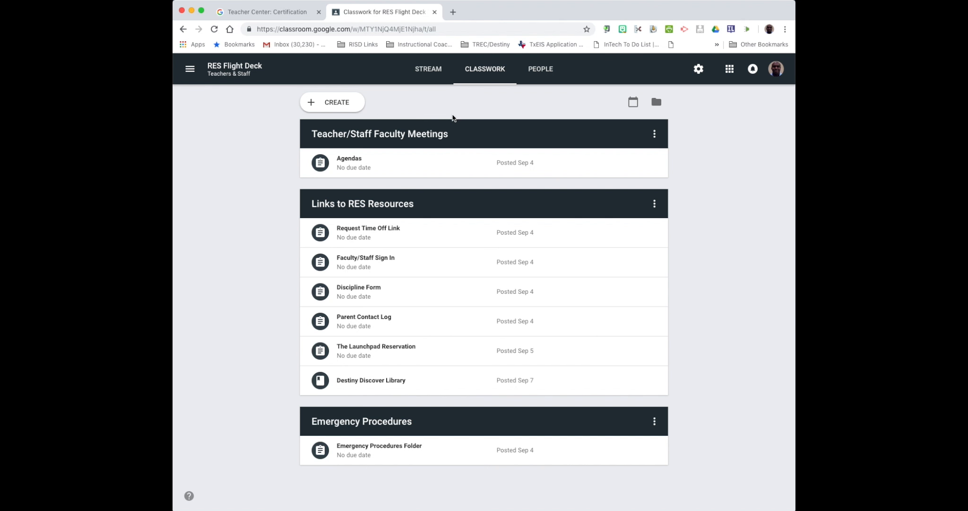
left_click(332, 102)
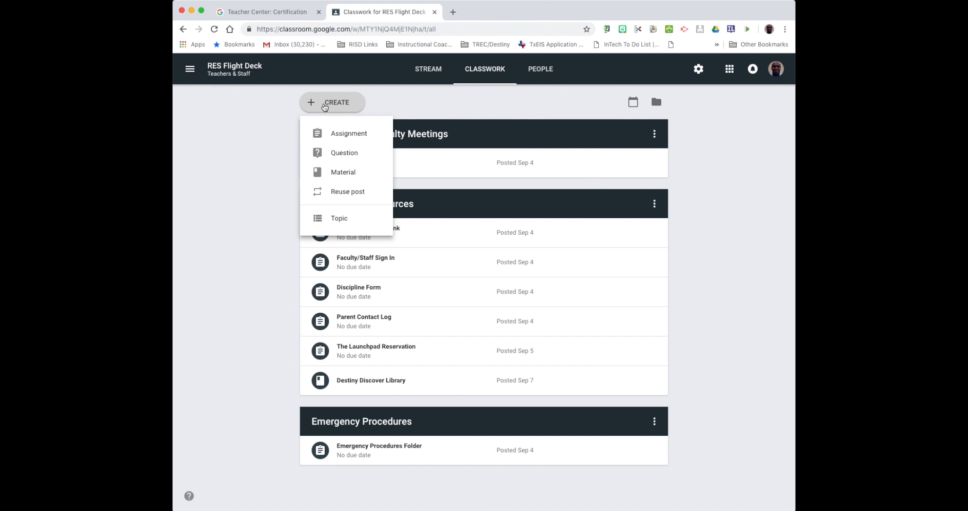
mouse_move(340, 222)
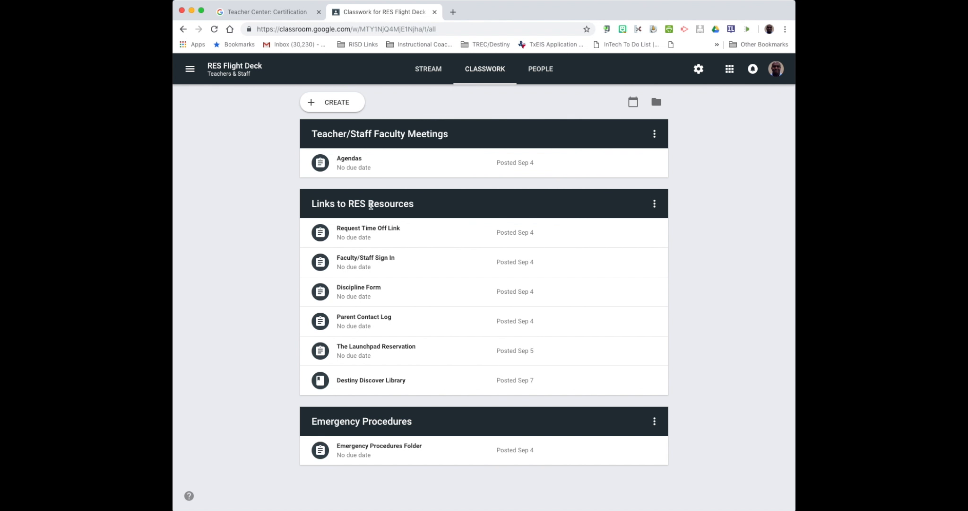
mouse_move(373, 436)
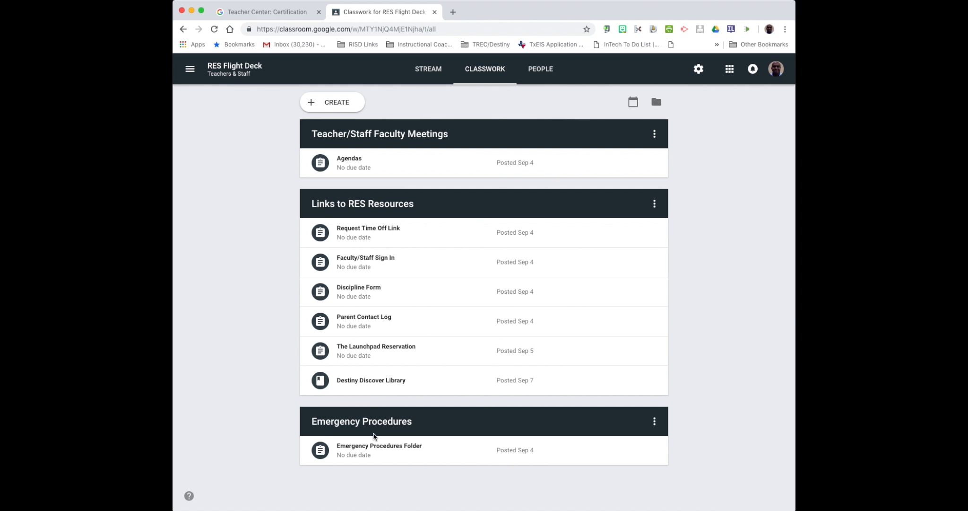
mouse_move(338, 214)
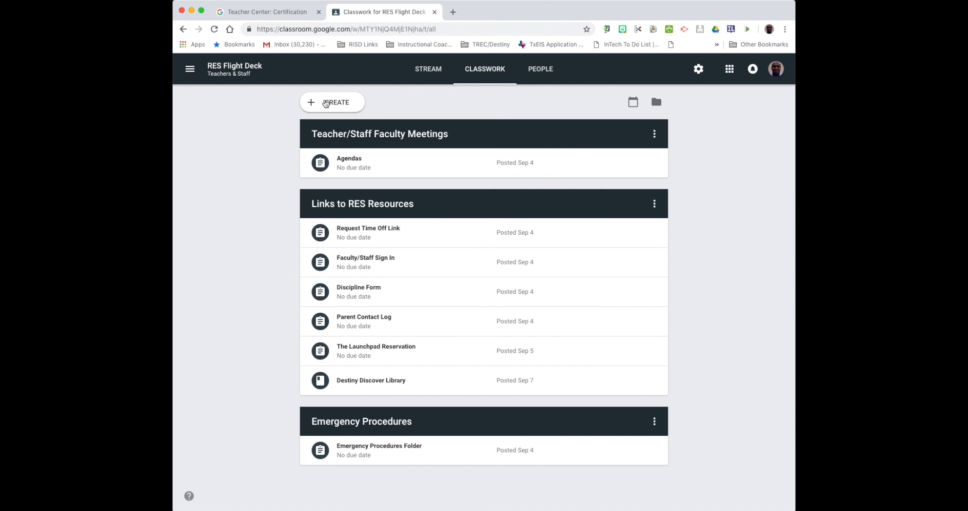
left_click(332, 102)
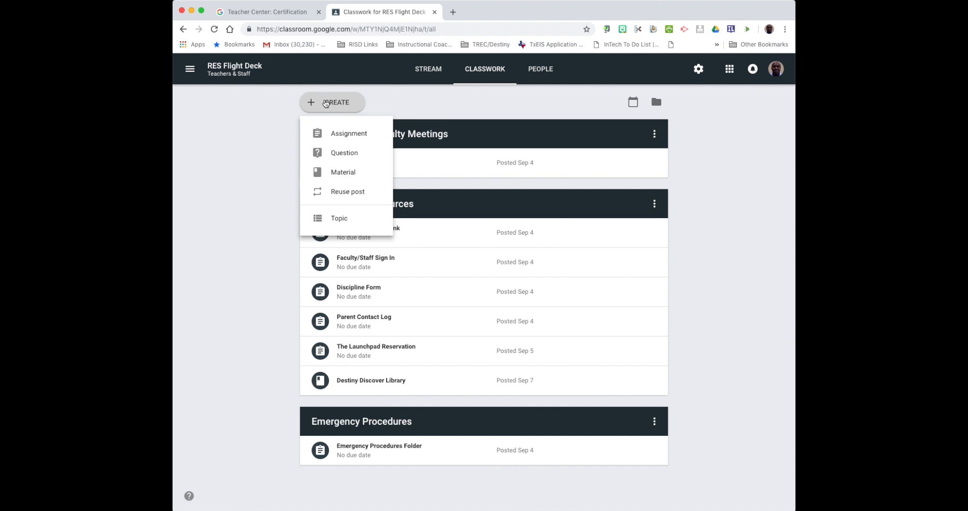
mouse_move(336, 128)
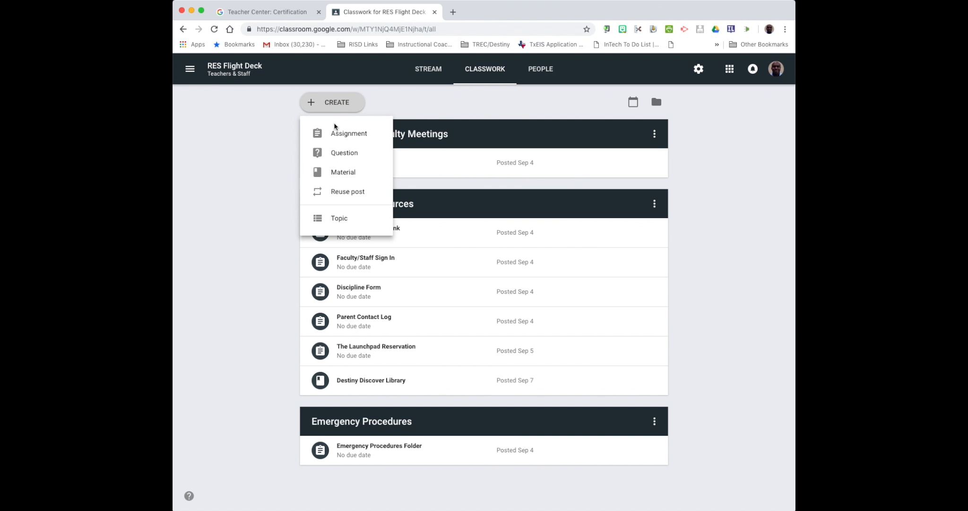
Start a new assignment and title it 'Test'.
left_click(348, 133)
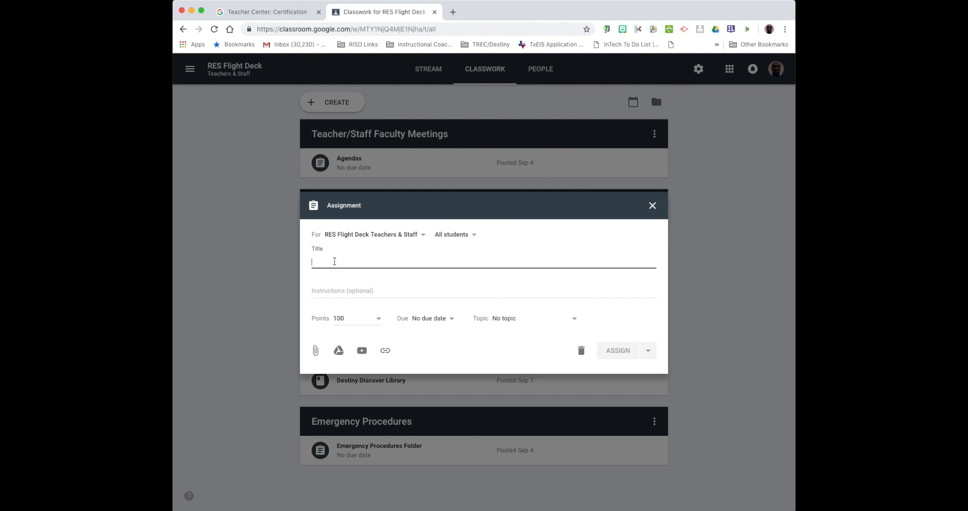
type("Test")
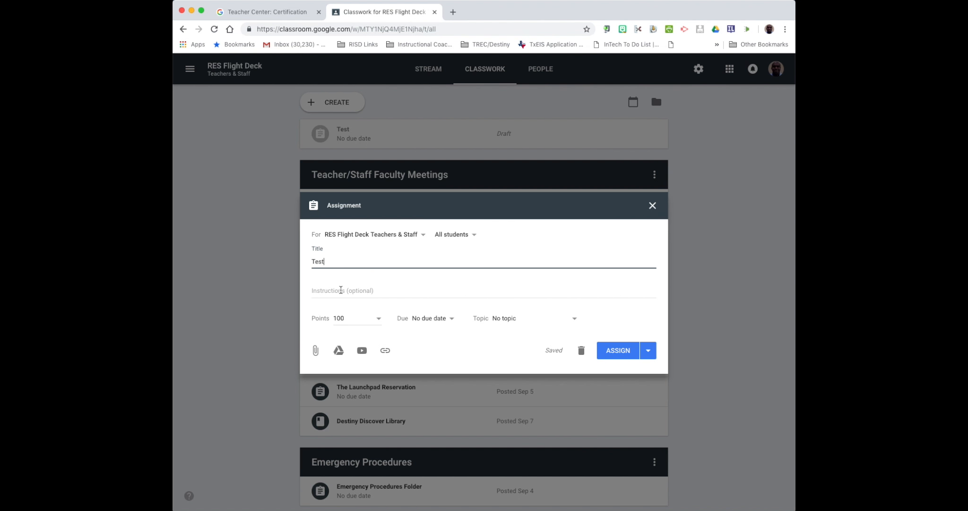
mouse_move(372, 317)
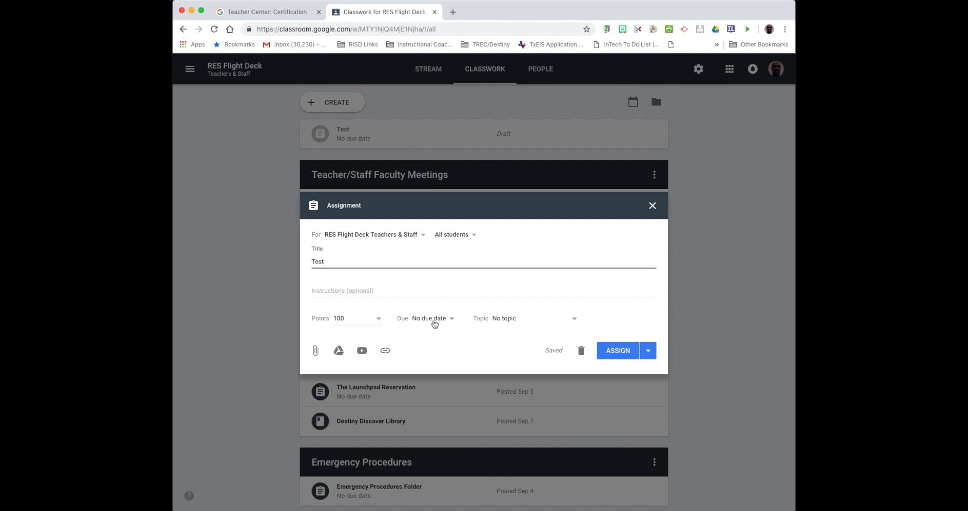
mouse_move(448, 323)
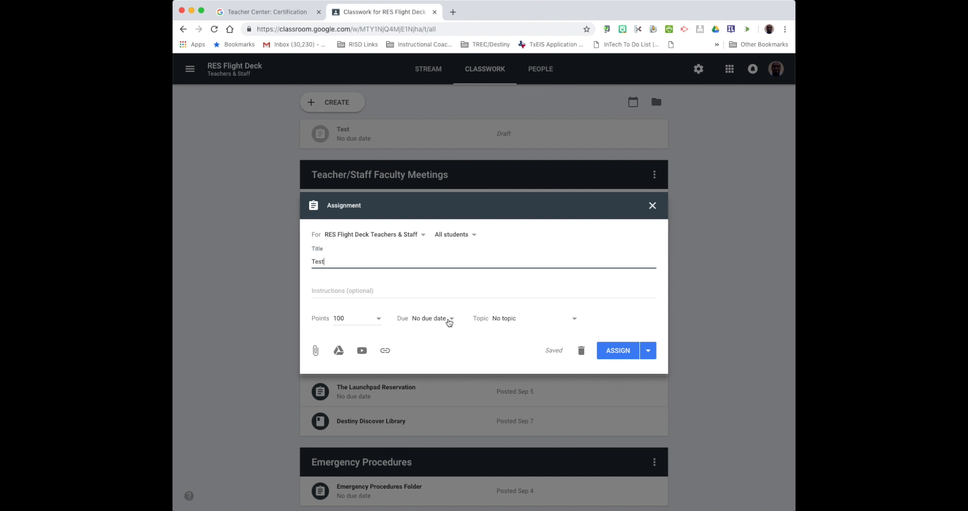
Set the assignment due date to October 31 at 11:59 PM.
left_click(428, 317)
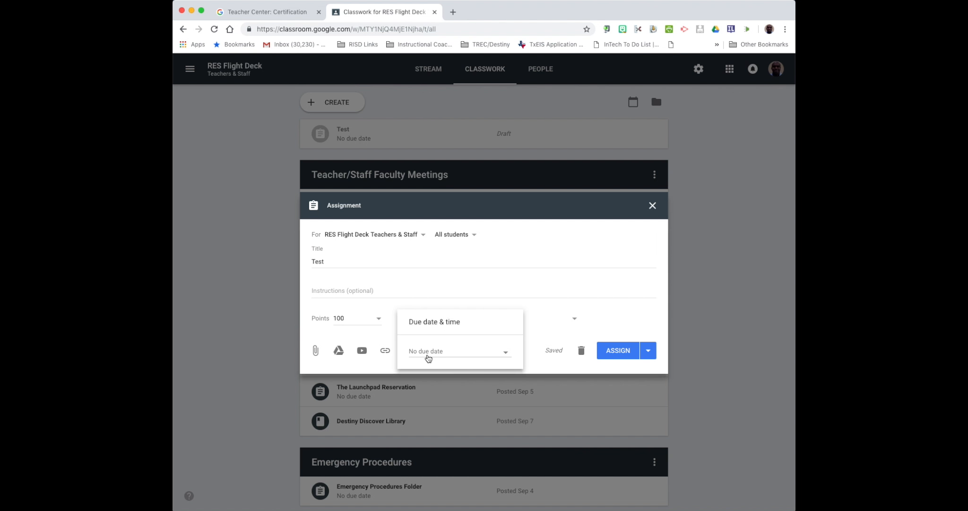
left_click(457, 351)
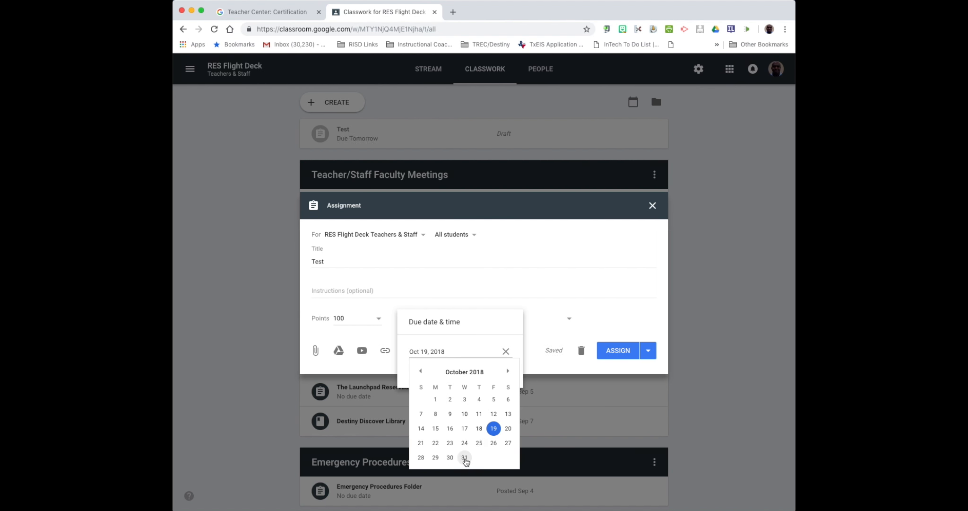
left_click(465, 456)
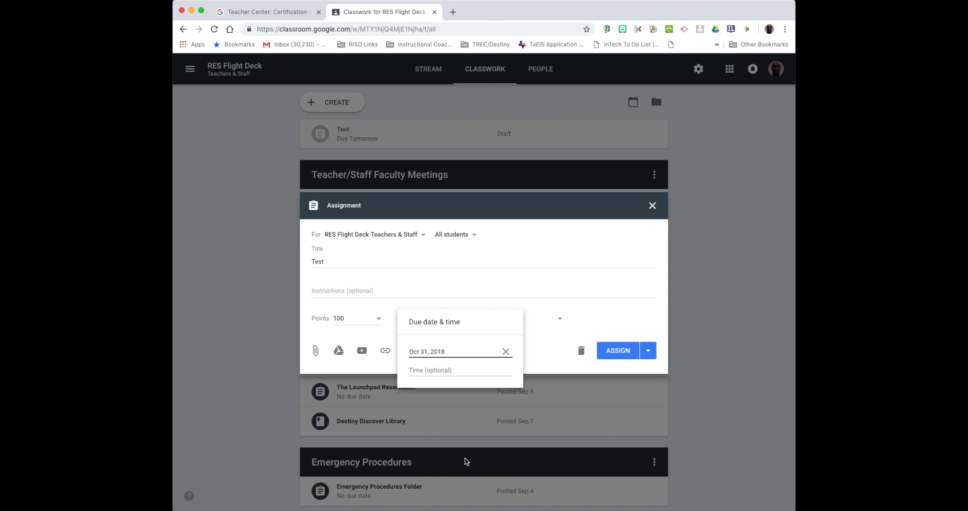
left_click(457, 368)
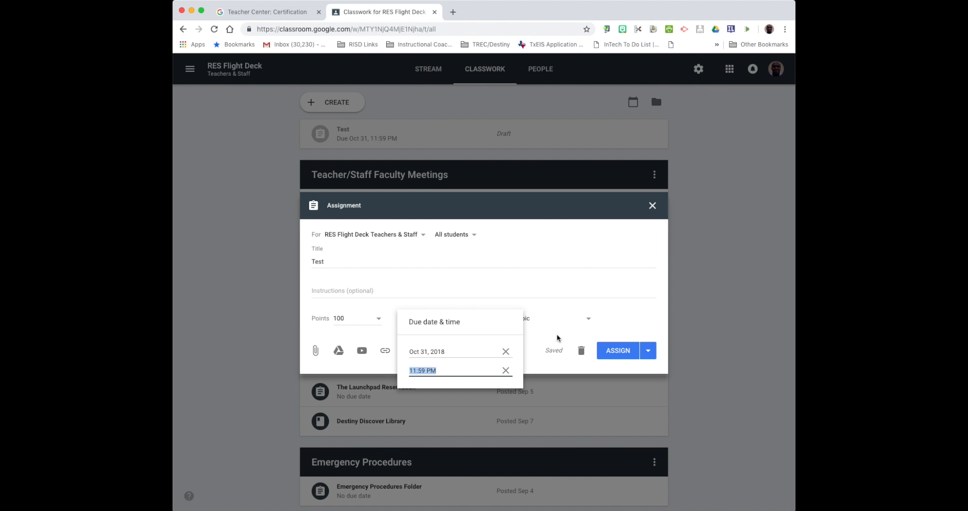
left_click(510, 330)
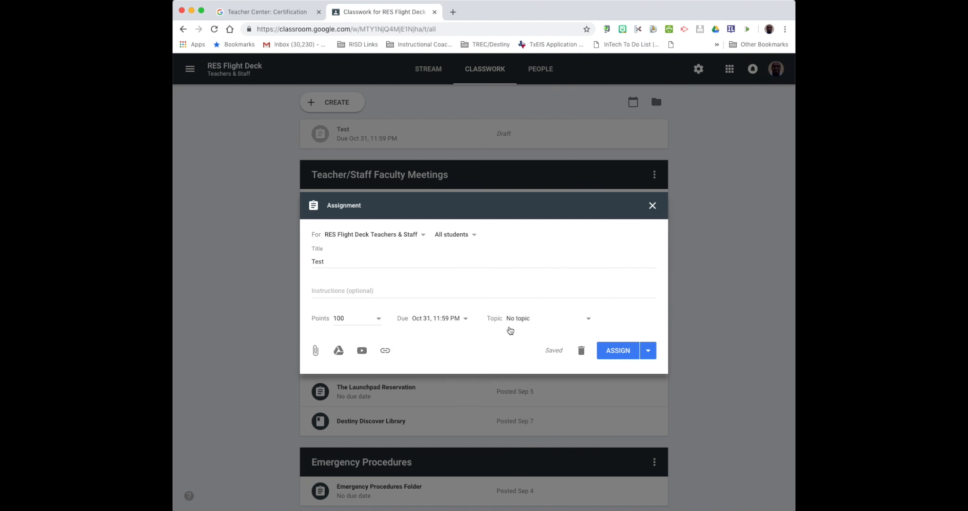
mouse_move(516, 324)
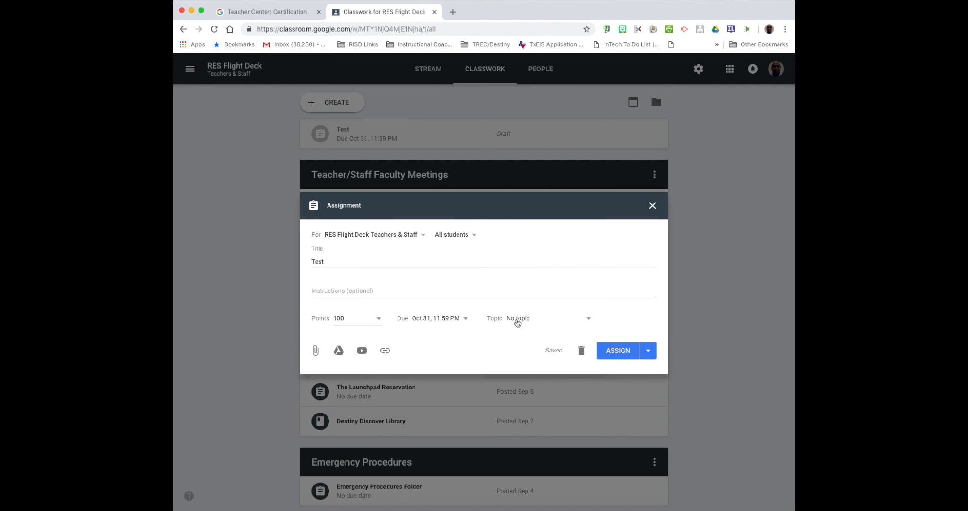
Assign the Links to RES Resources topic to the assignment.
left_click(537, 317)
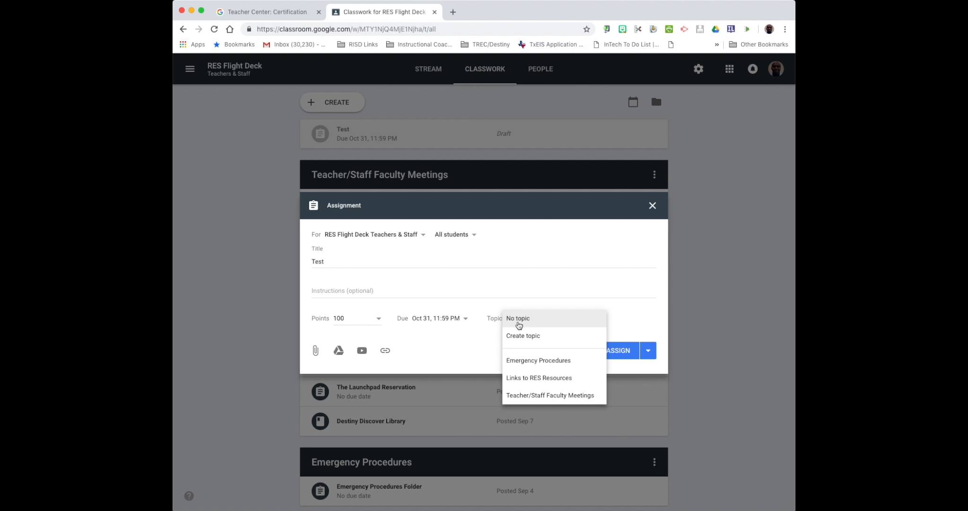
mouse_move(538, 360)
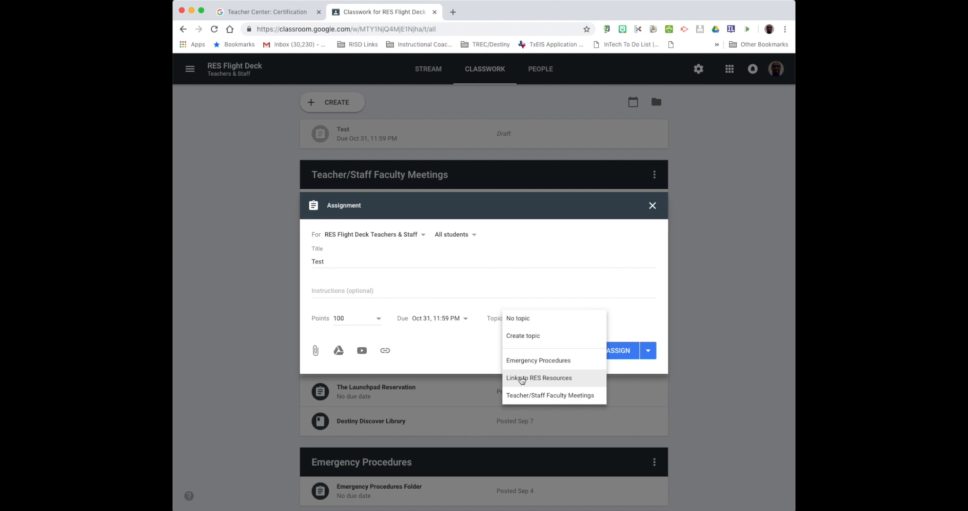
left_click(538, 378)
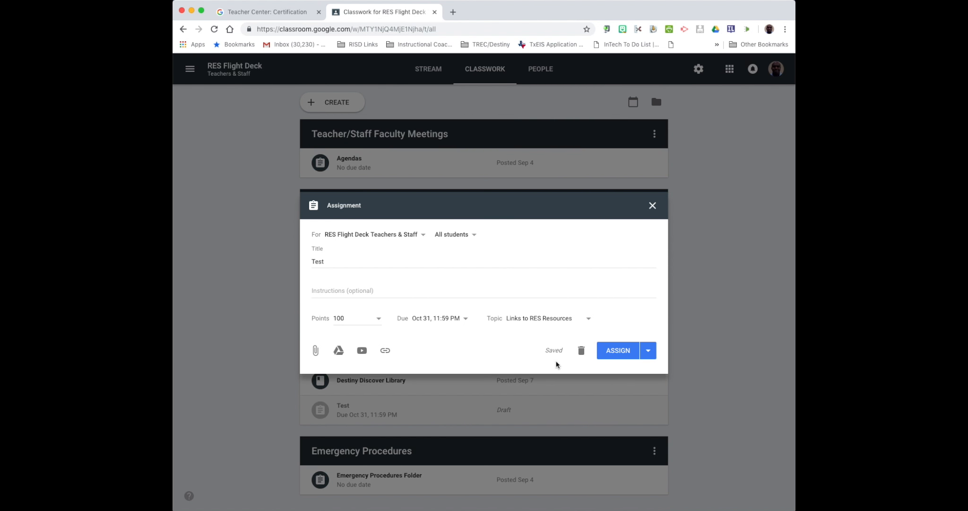
mouse_move(617, 353)
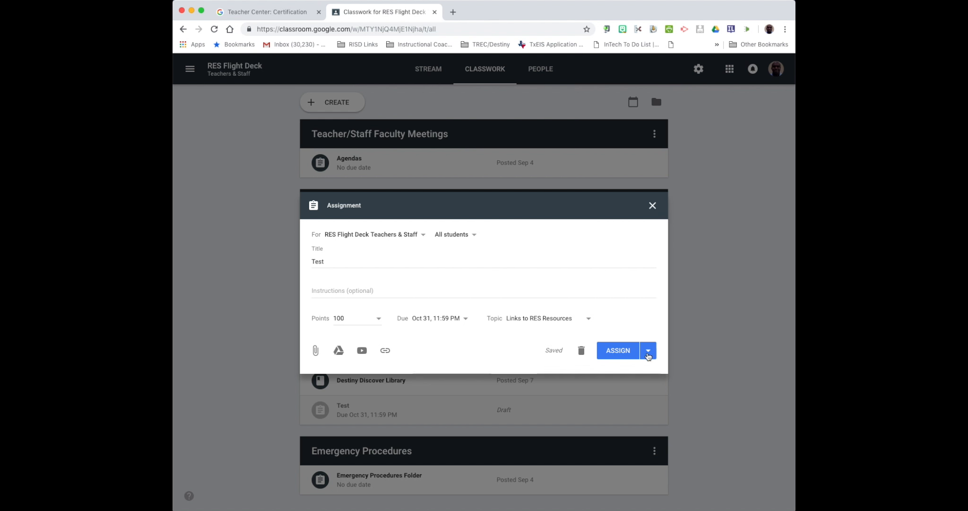
left_click(647, 350)
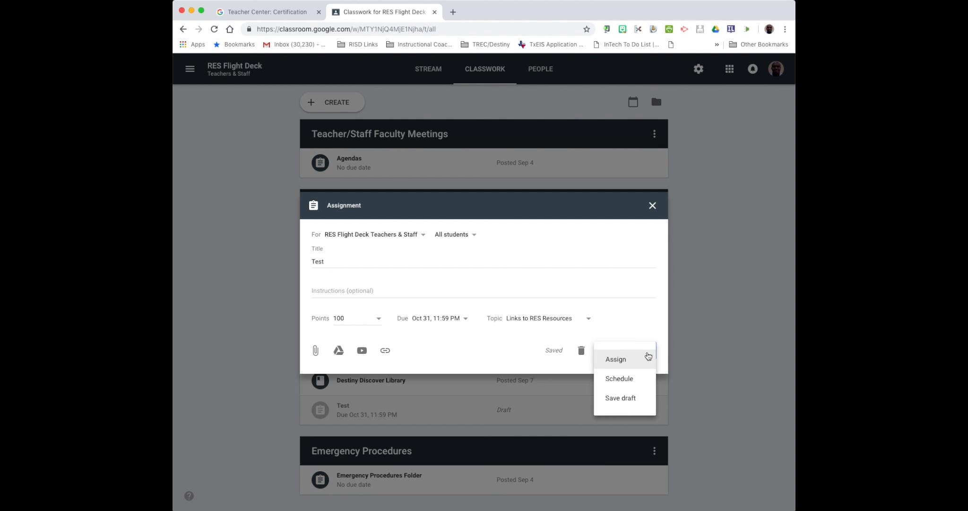
mouse_move(624, 378)
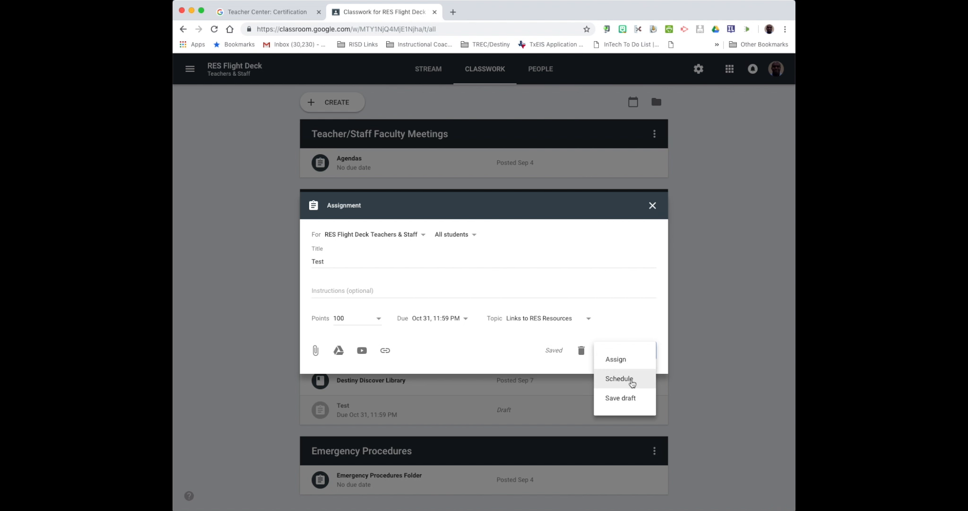
mouse_move(629, 400)
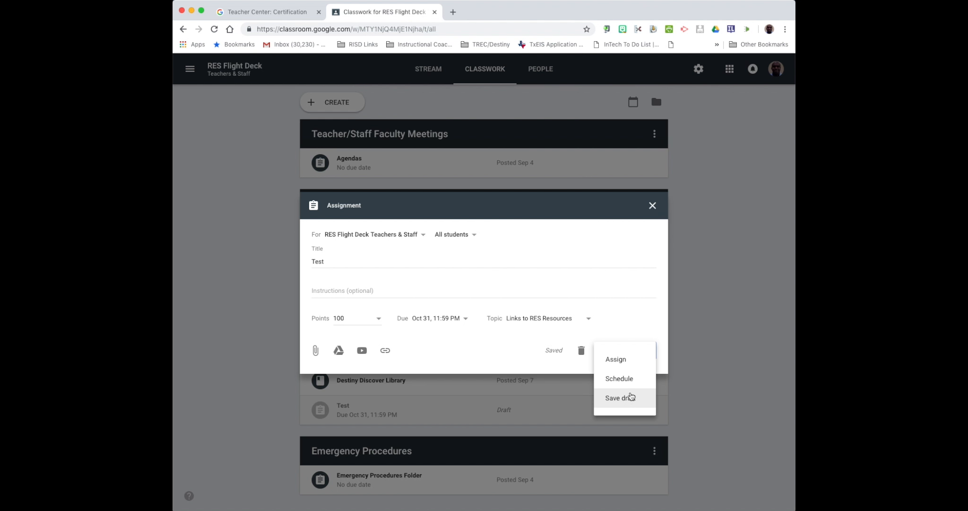
mouse_move(618, 378)
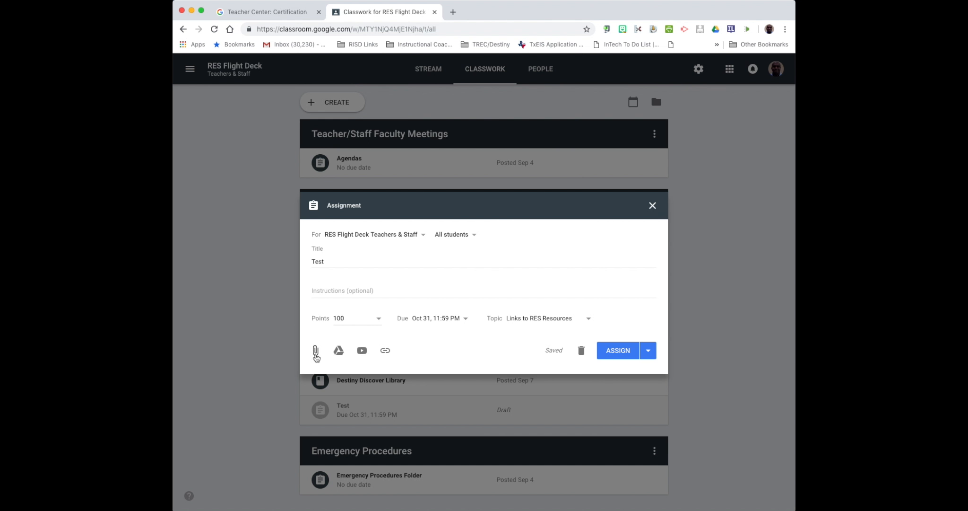
mouse_move(338, 356)
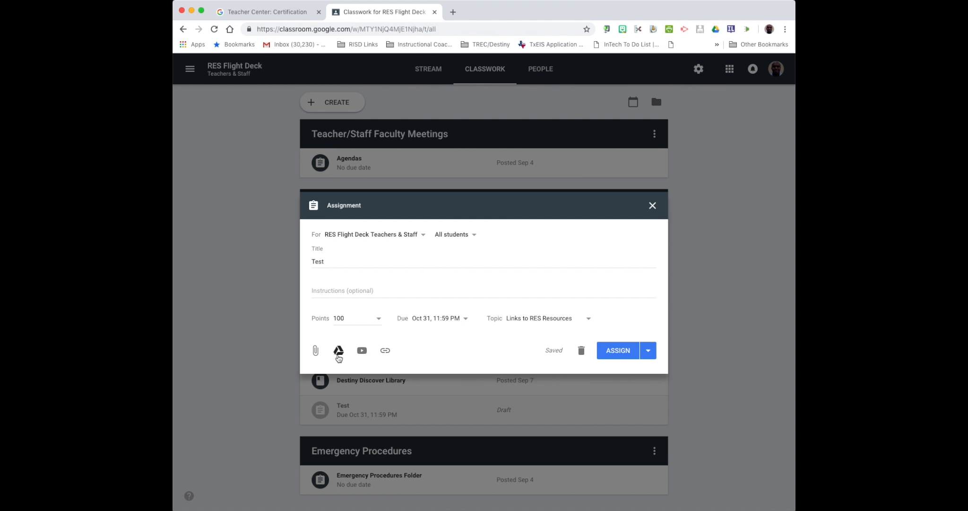
mouse_move(316, 351)
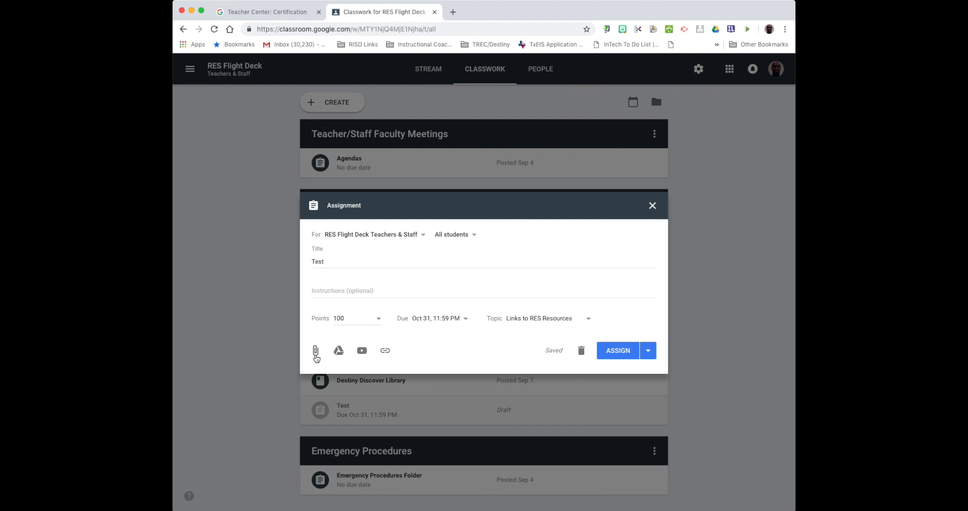
left_click(339, 350)
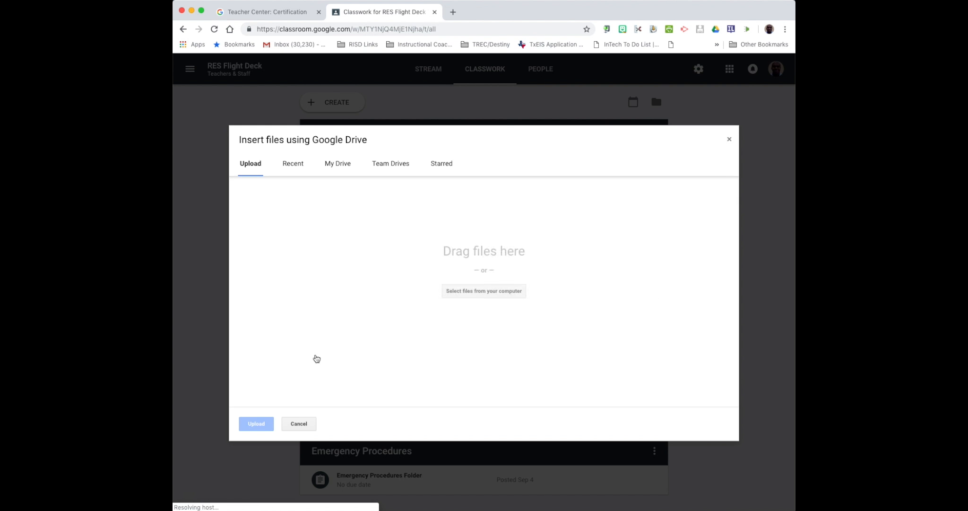
mouse_move(744, 140)
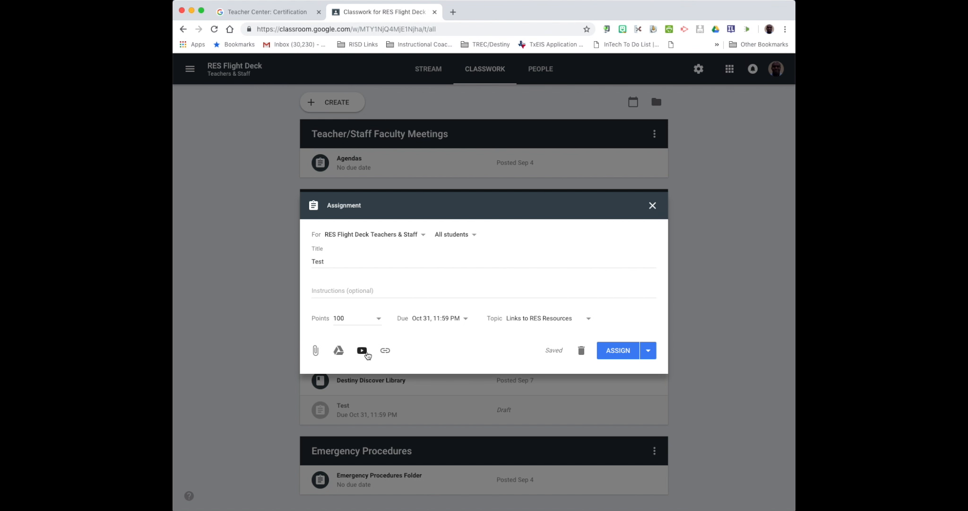
left_click(363, 350)
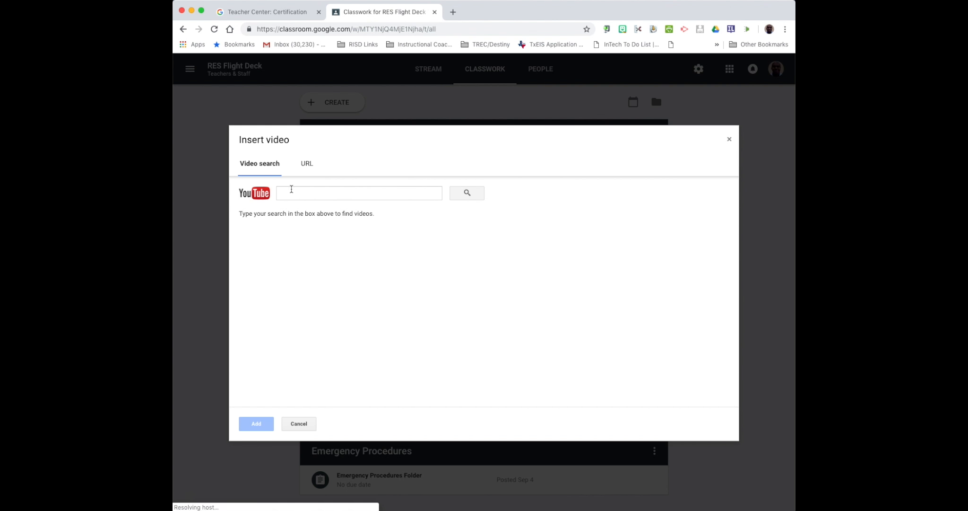
left_click(359, 192)
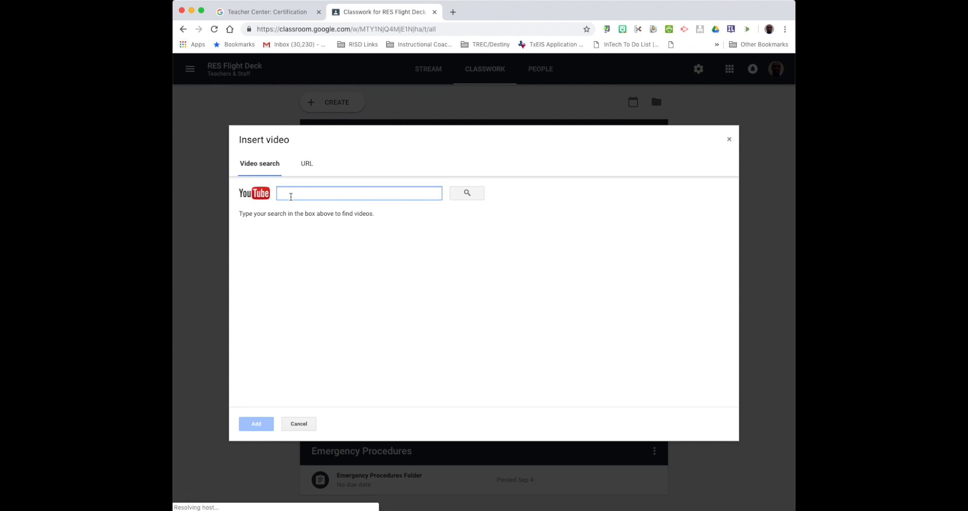
type("books")
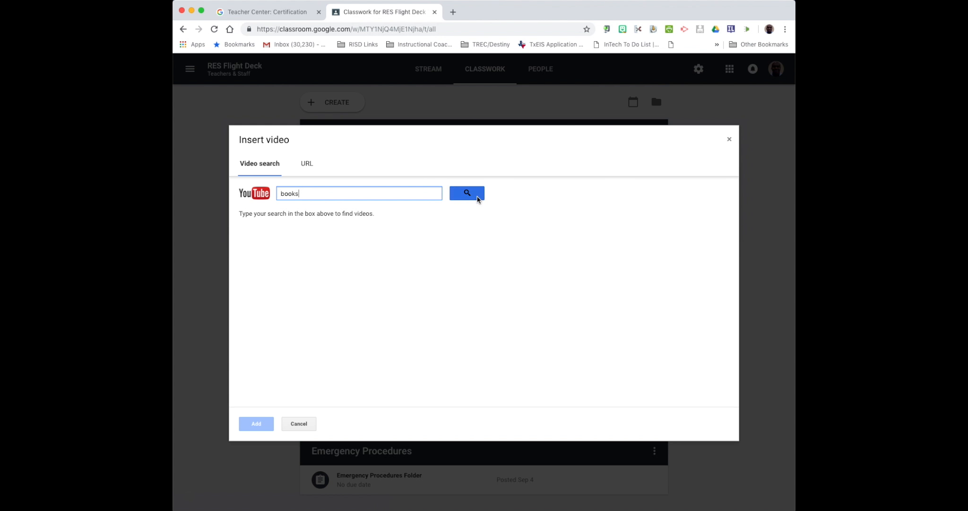
left_click(466, 193)
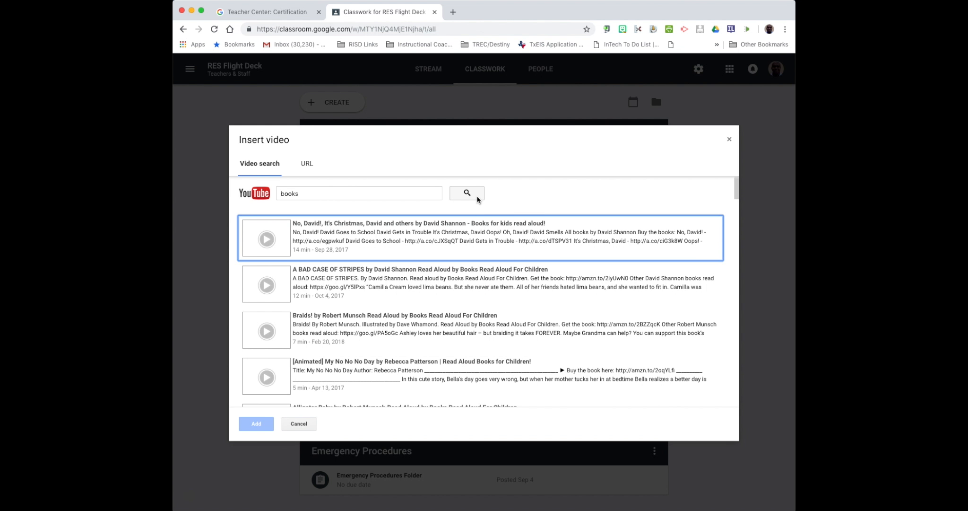
left_click(306, 163)
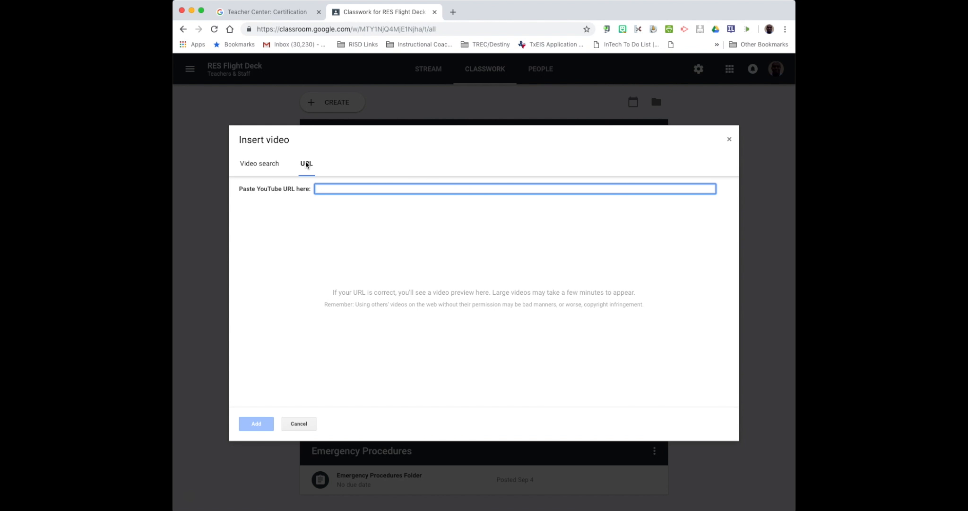
mouse_move(300, 424)
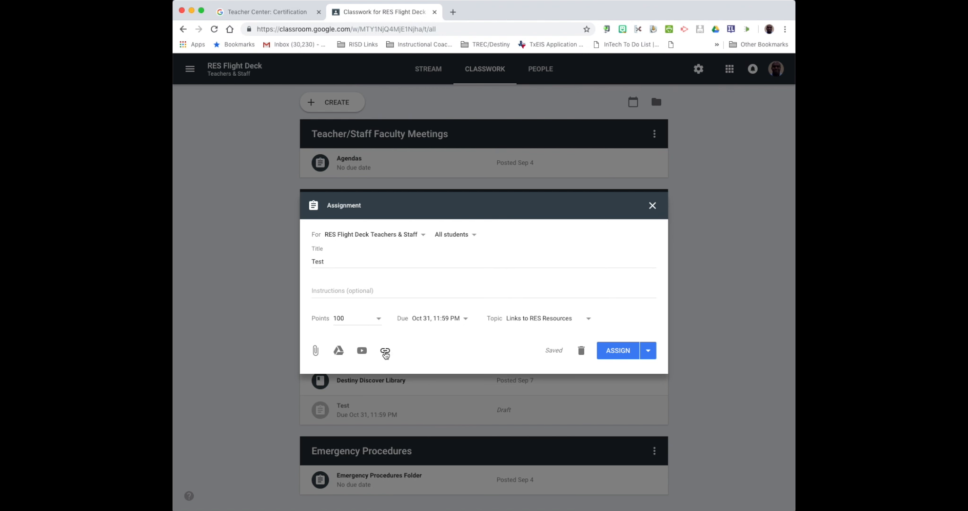
left_click(386, 352)
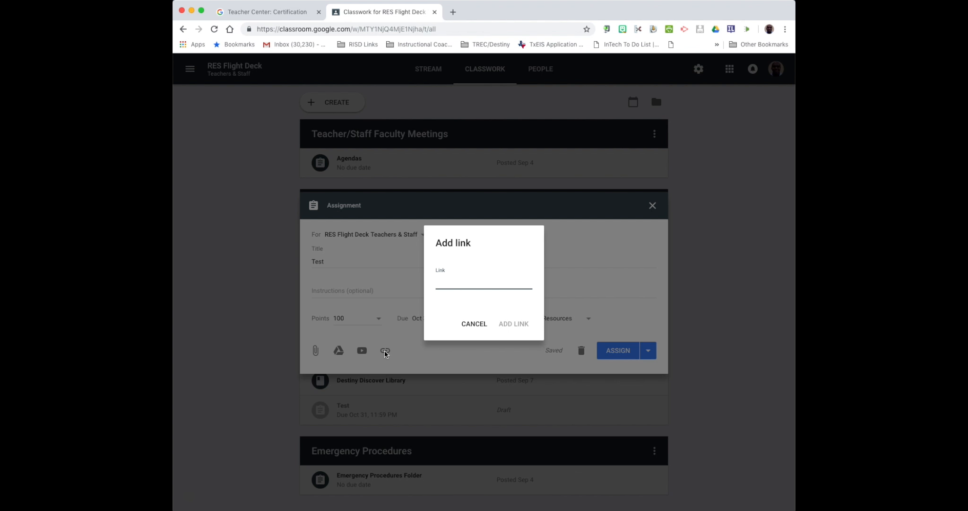
left_click(474, 323)
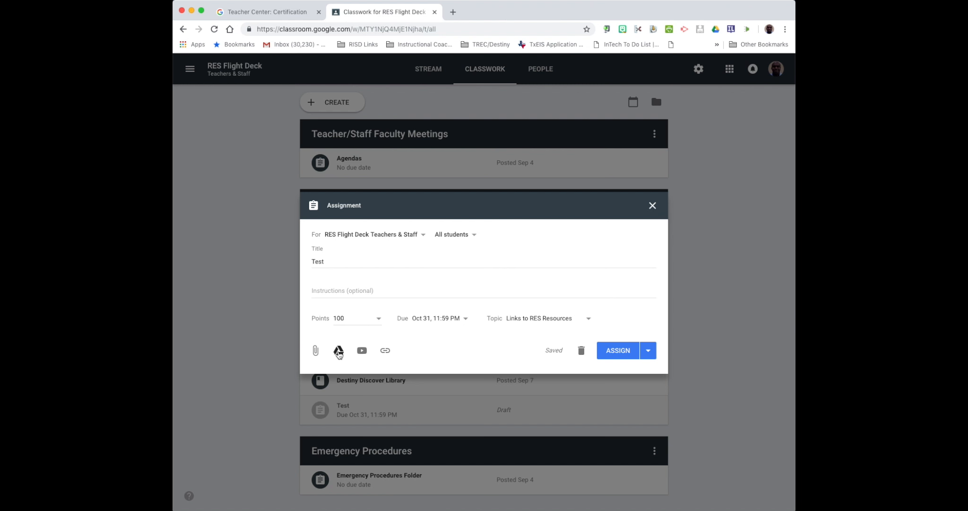
Attach the TexQuest Login Google Doc from Drive's Recent files.
left_click(339, 350)
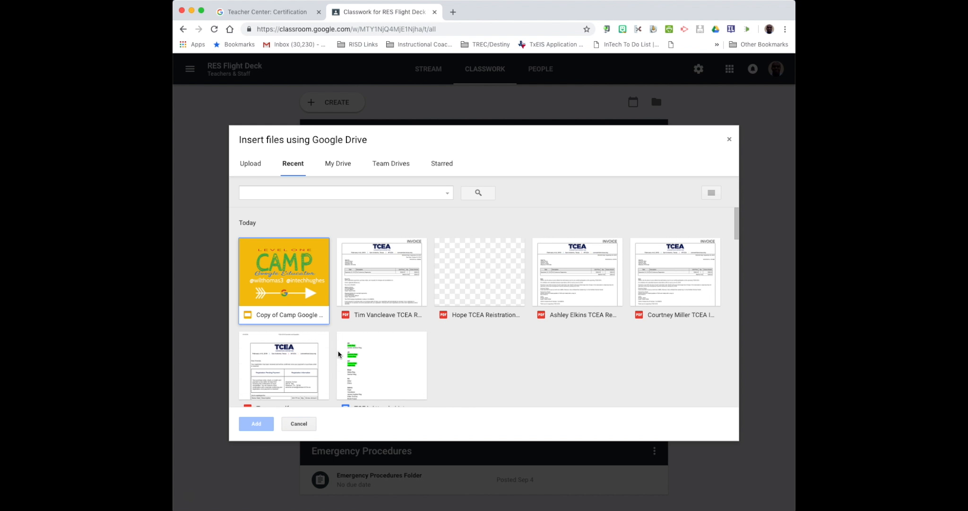
scroll("down", 3)
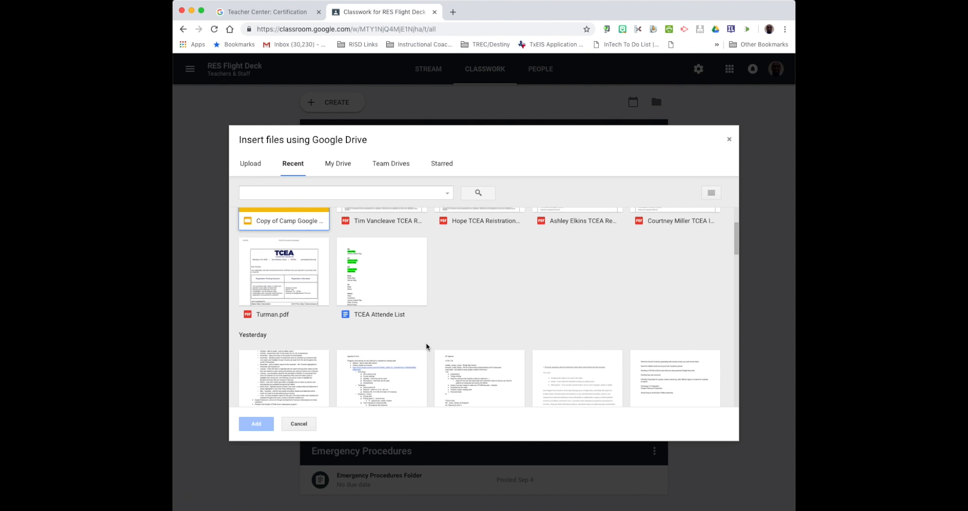
scroll("down", 3)
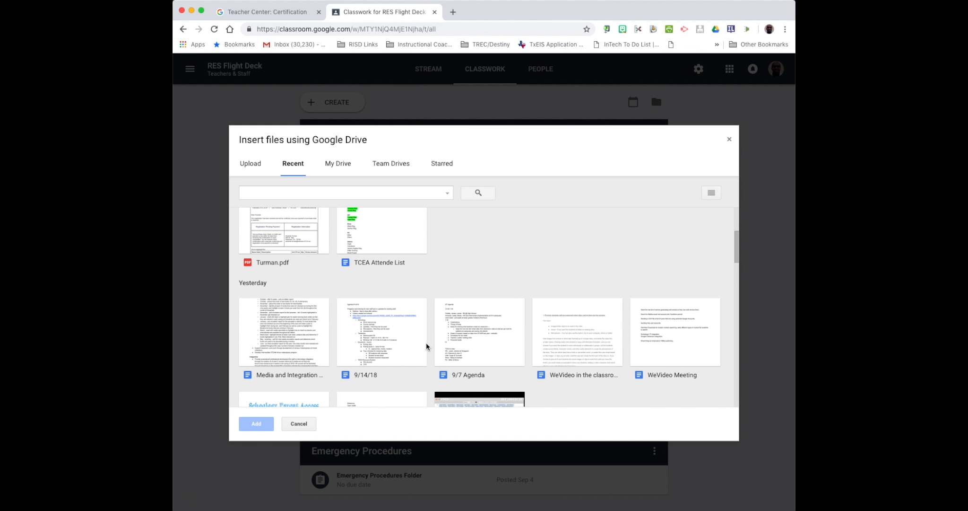
scroll("down", 3)
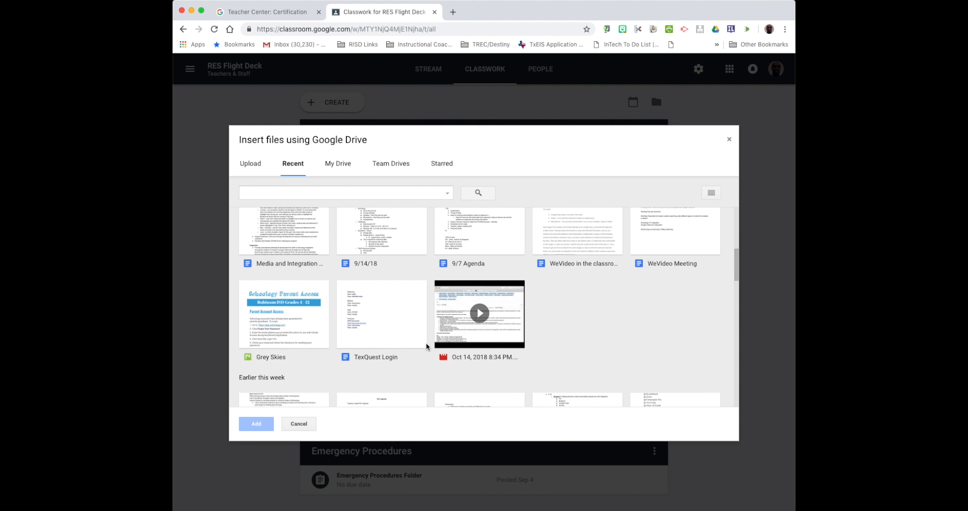
scroll("down", 3)
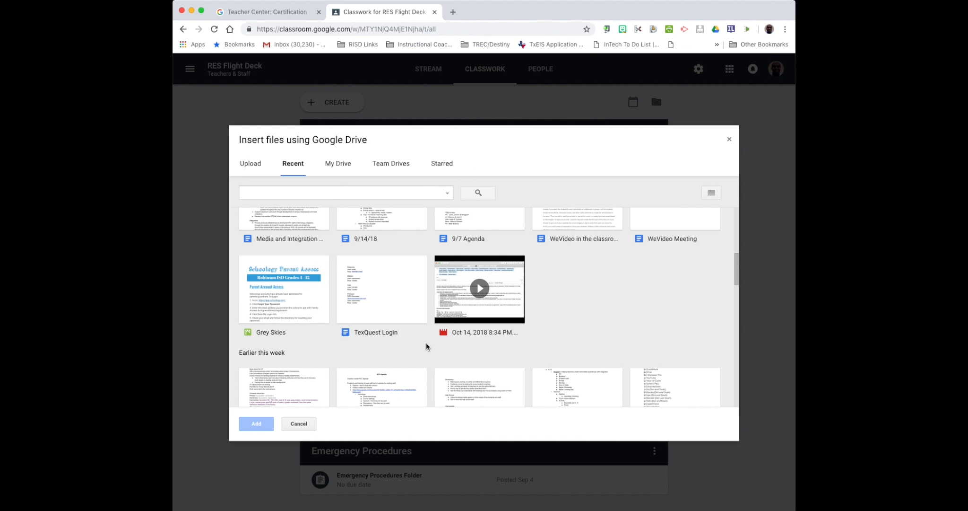
mouse_move(378, 304)
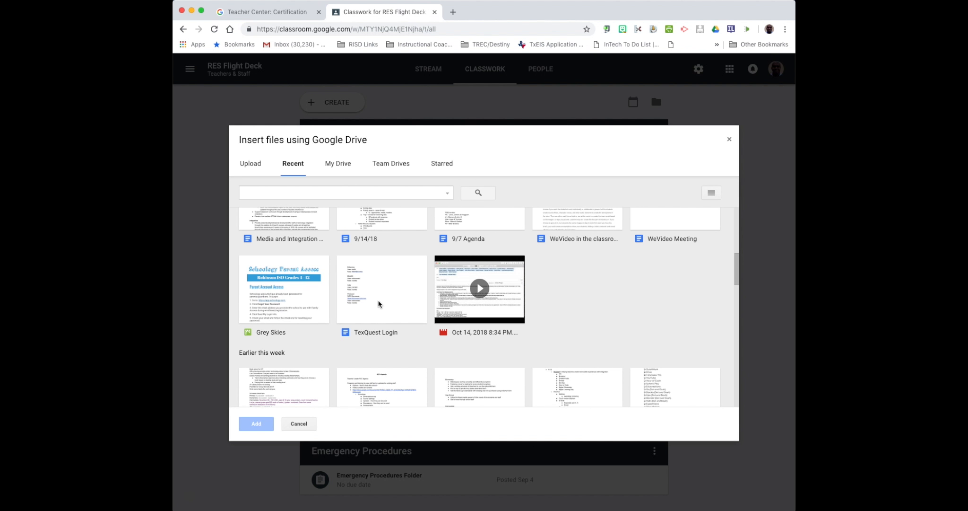
left_click(381, 288)
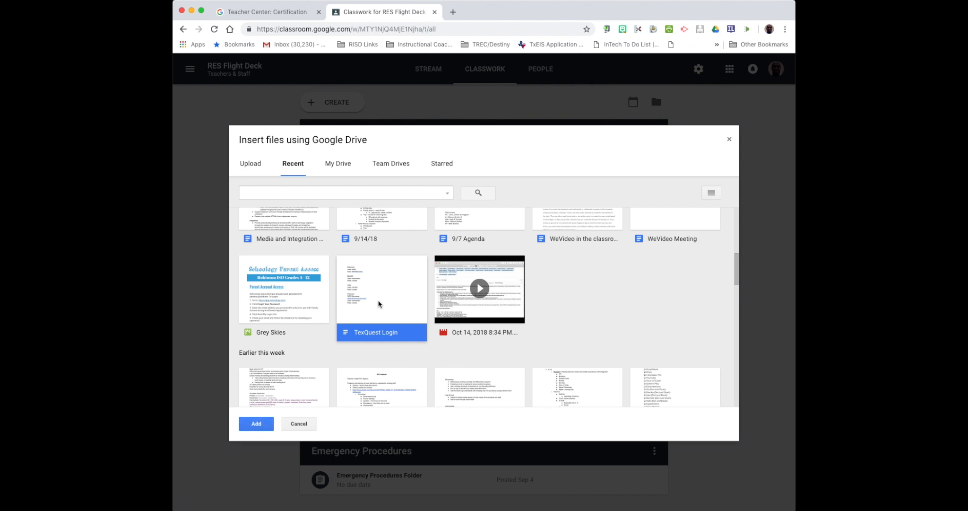
mouse_move(332, 388)
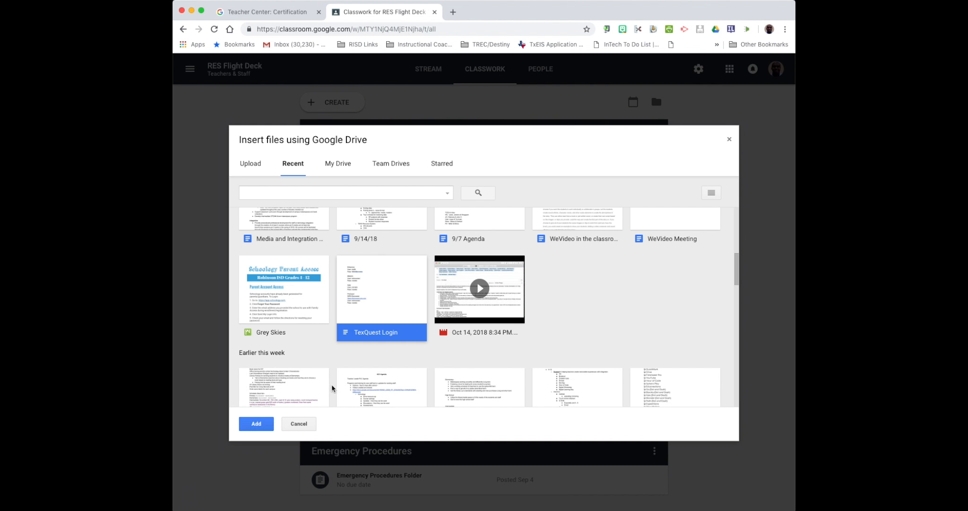
left_click(255, 423)
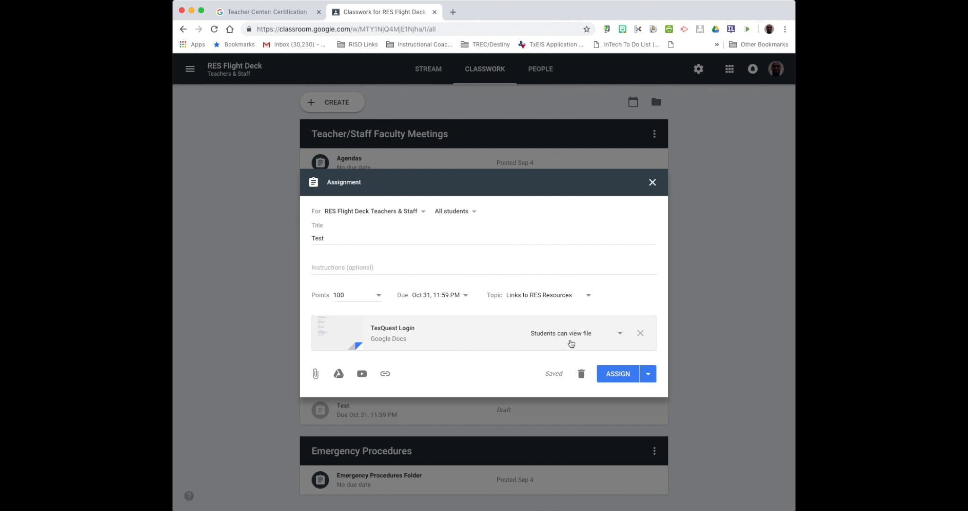
mouse_move(556, 343)
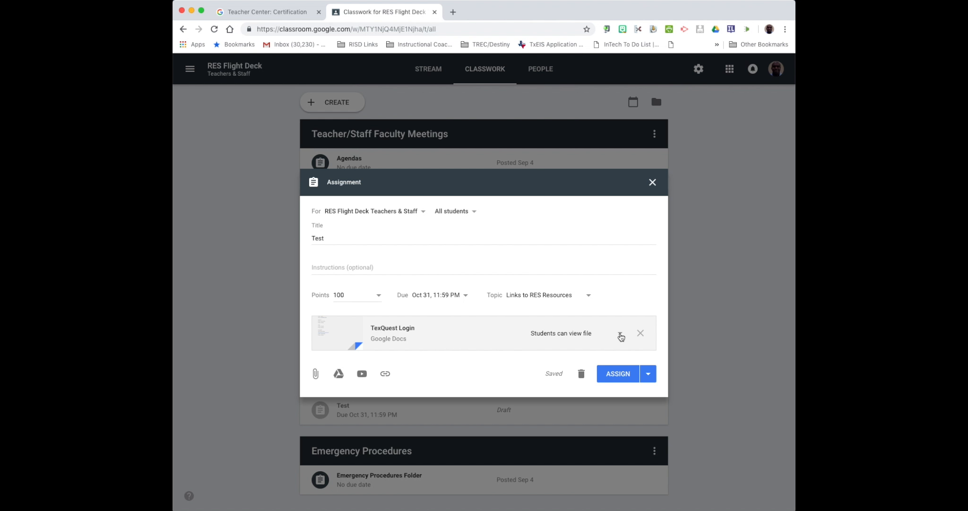
Set the TexQuest Login attachment to 'Make a copy for each student'.
left_click(620, 337)
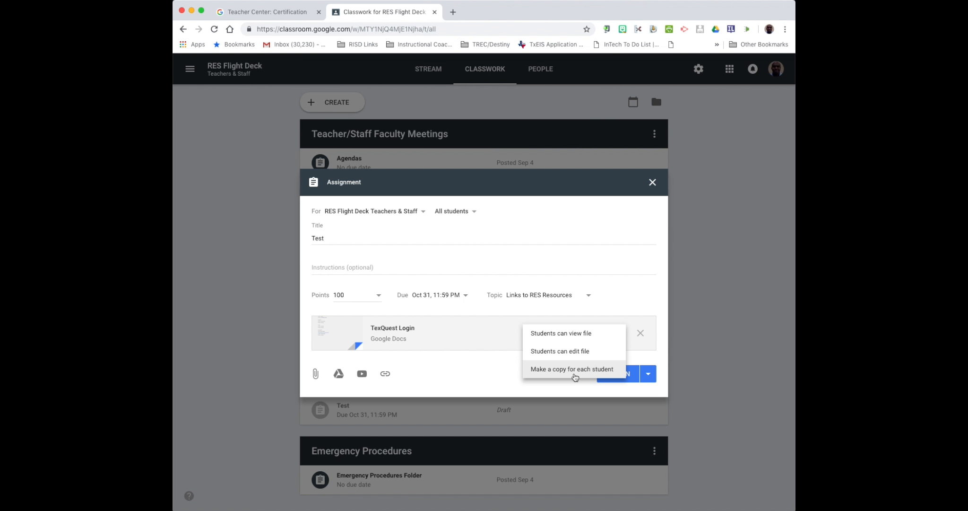
mouse_move(544, 378)
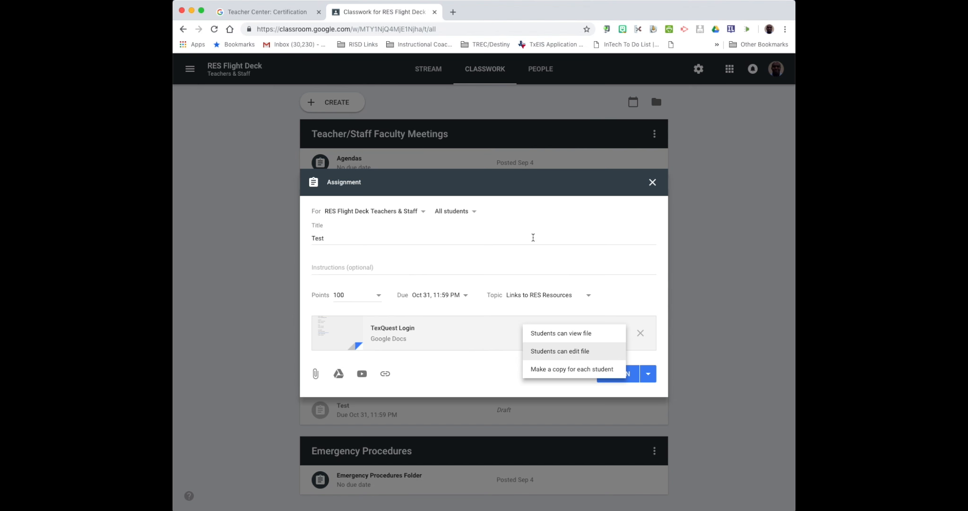
left_click(560, 333)
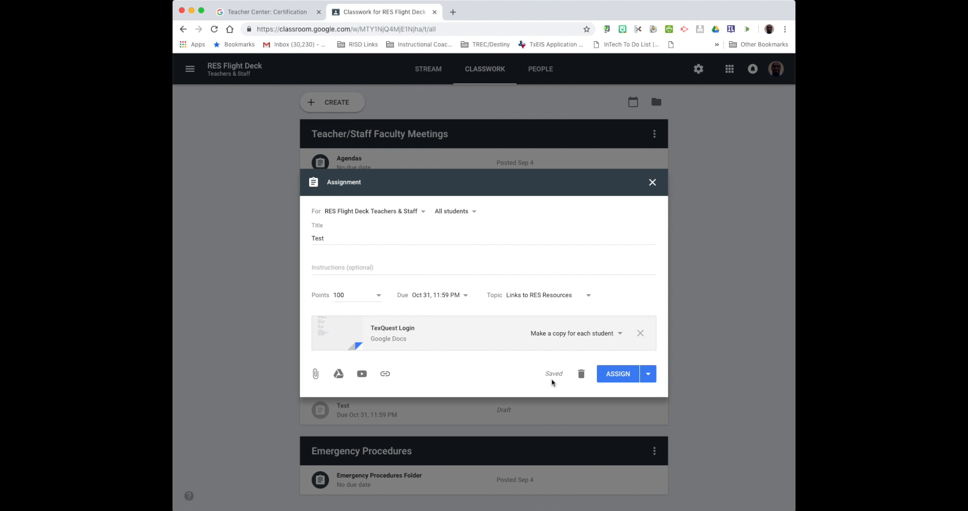
mouse_move(537, 389)
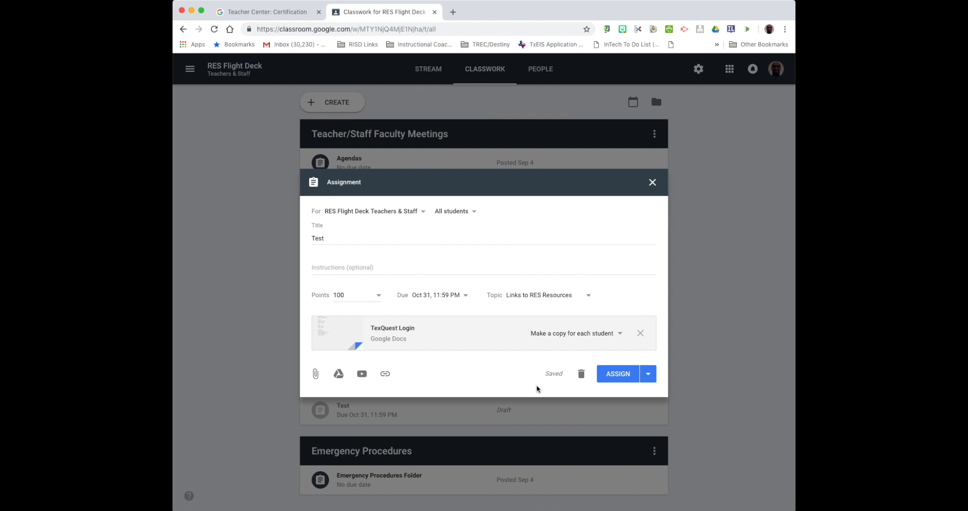
mouse_move(572, 371)
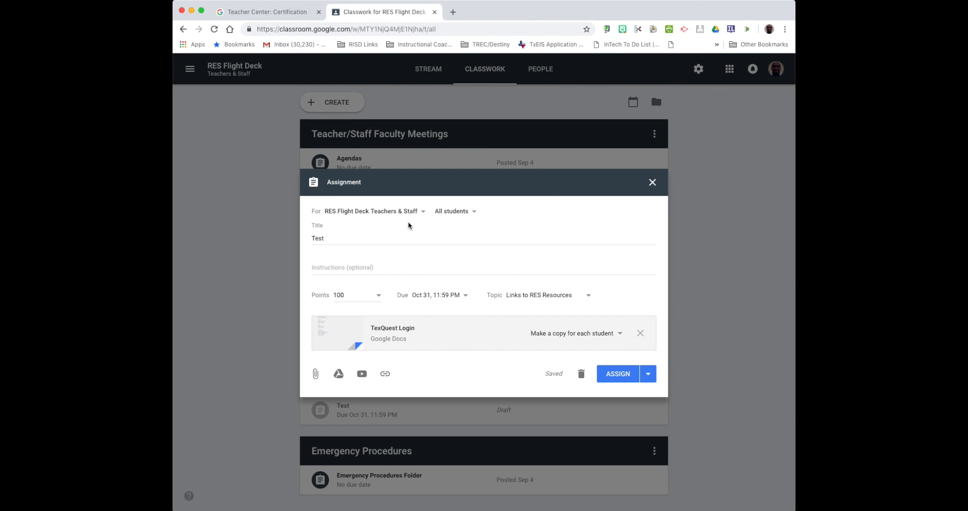
mouse_move(422, 217)
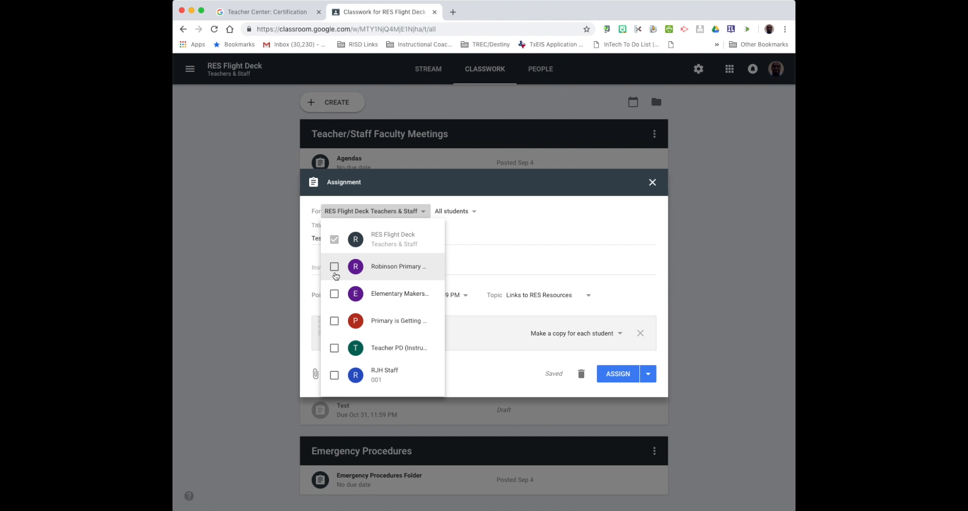
Uncheck the two extra classes so only RES Flight Deck Teachers & Staff receives the assignment.
left_click(334, 320)
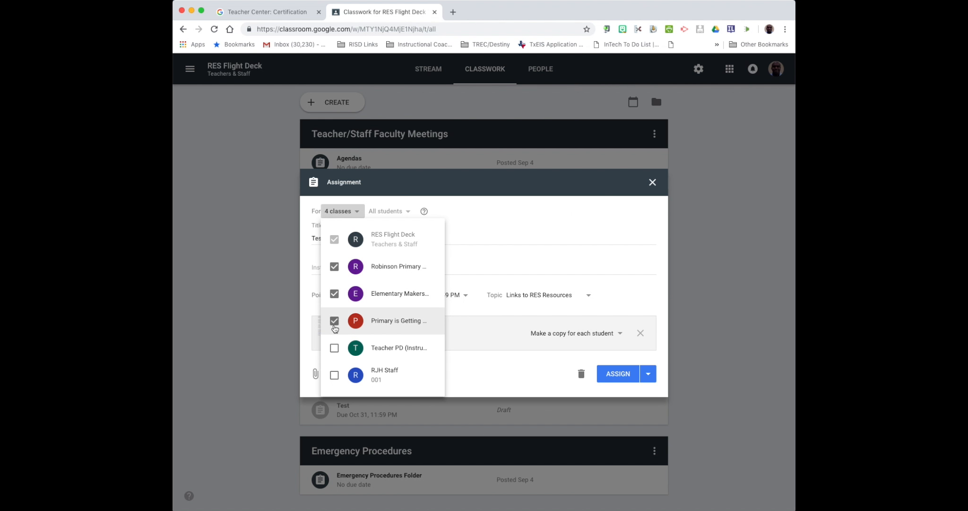
left_click(334, 321)
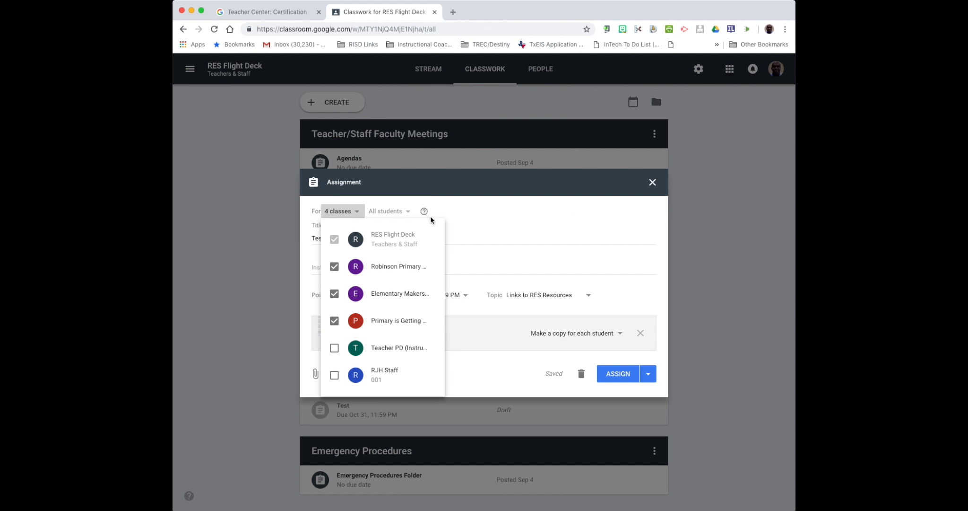
left_click(334, 266)
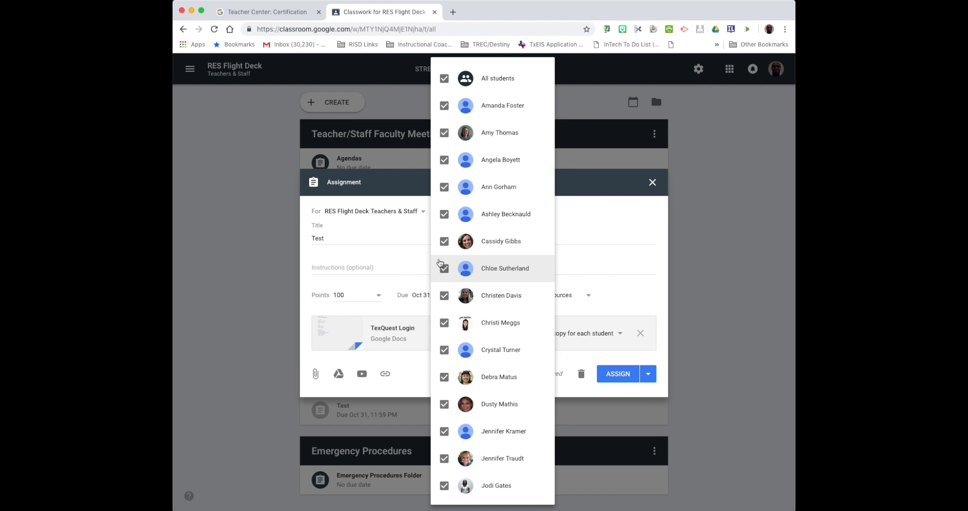
Deselect All students and pick a single student to receive the assignment.
left_click(445, 79)
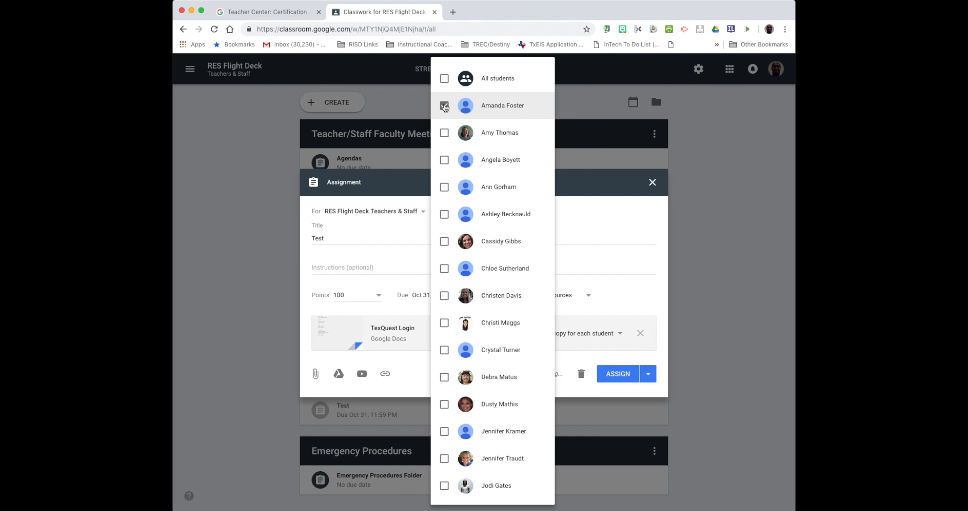
left_click(444, 104)
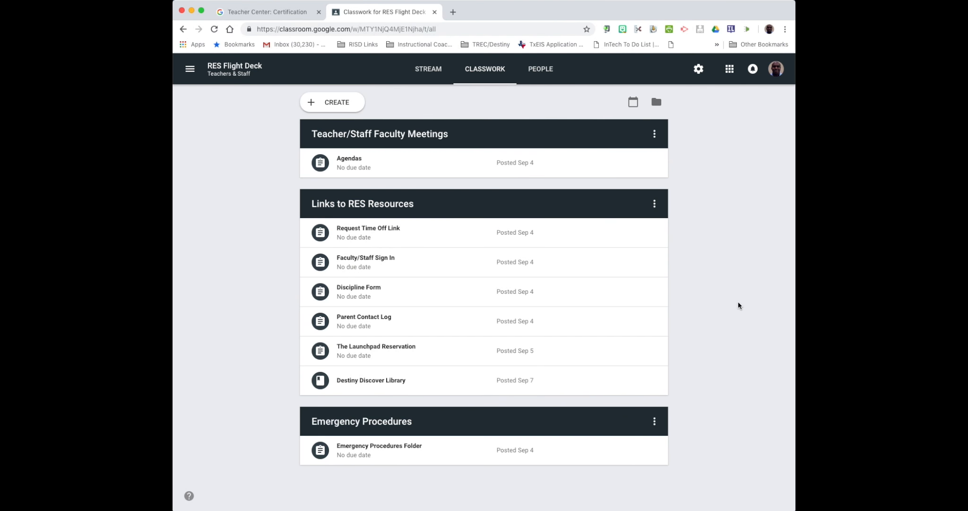
mouse_move(732, 302)
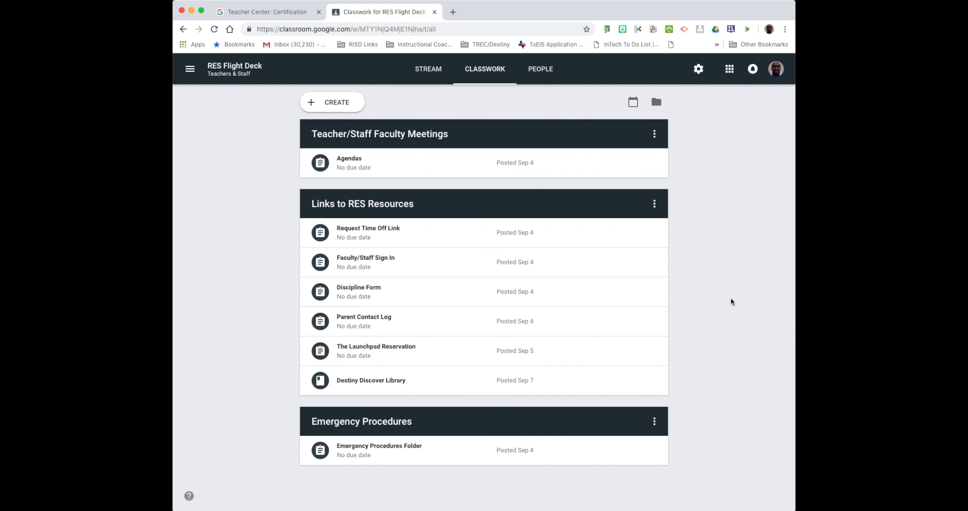
mouse_move(562, 68)
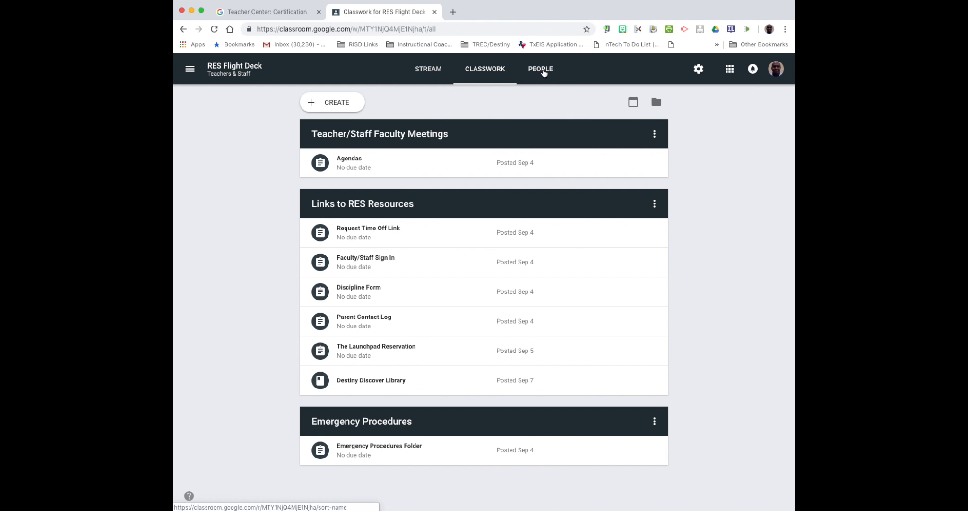
Show the RES Flight Deck class's People roster of teachers and students.
left_click(540, 68)
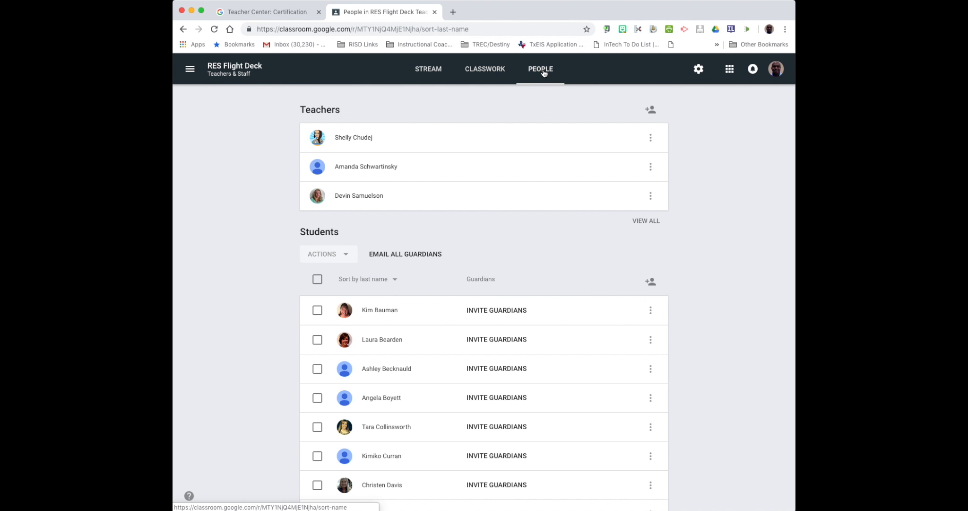
mouse_move(650, 112)
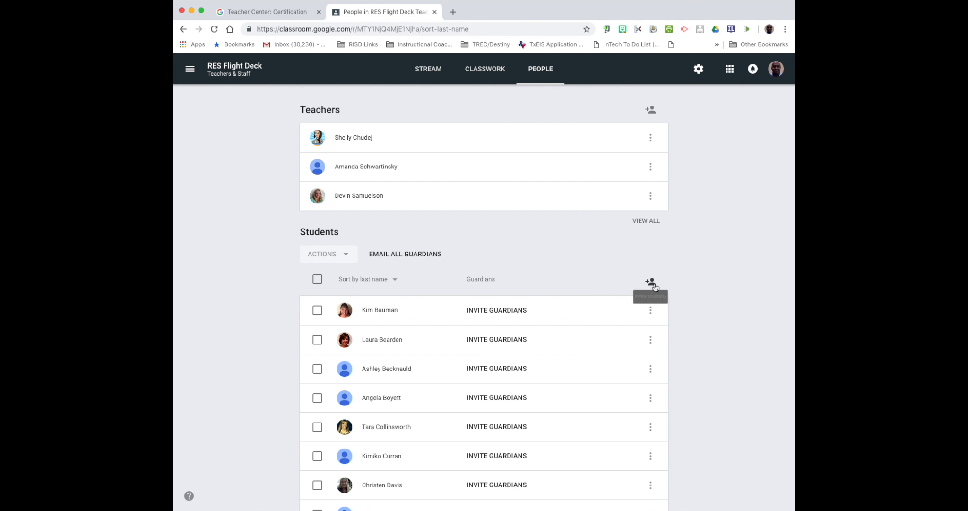
mouse_move(650, 282)
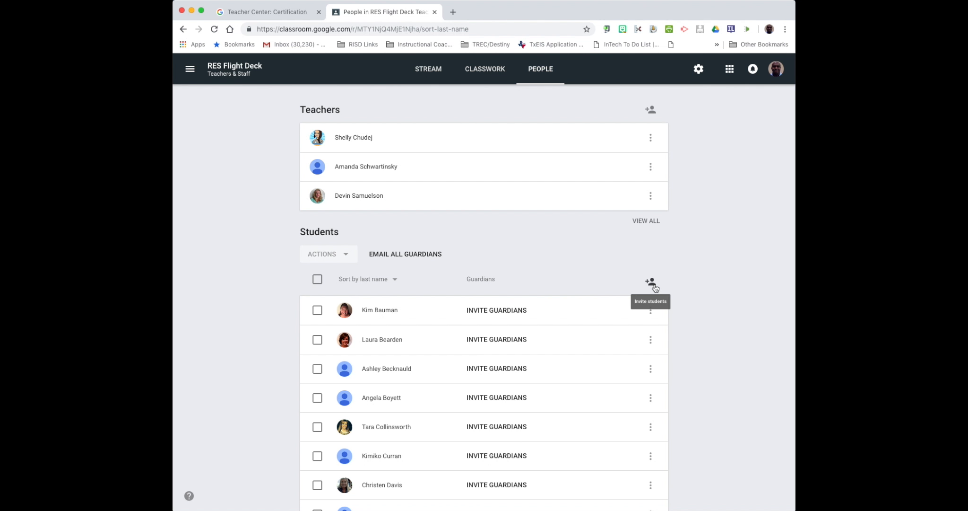
left_click(649, 282)
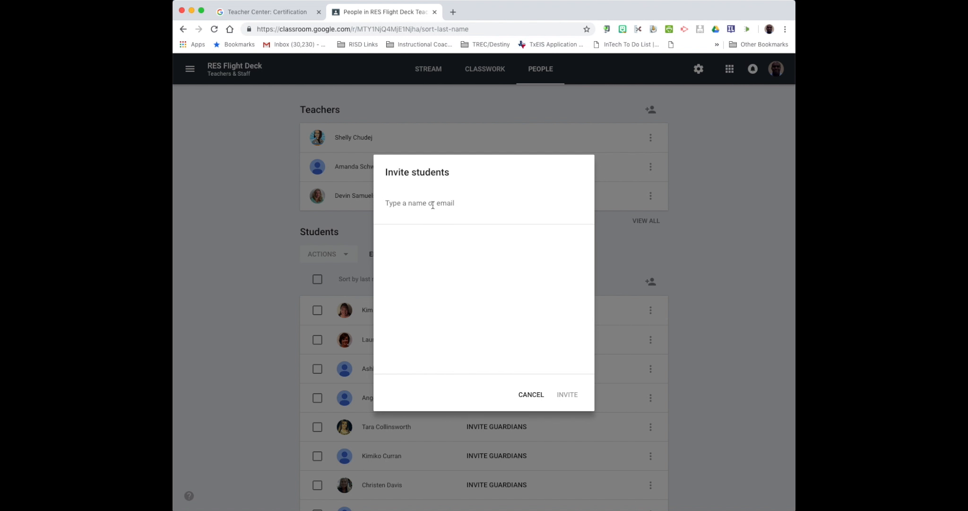
type("Jam")
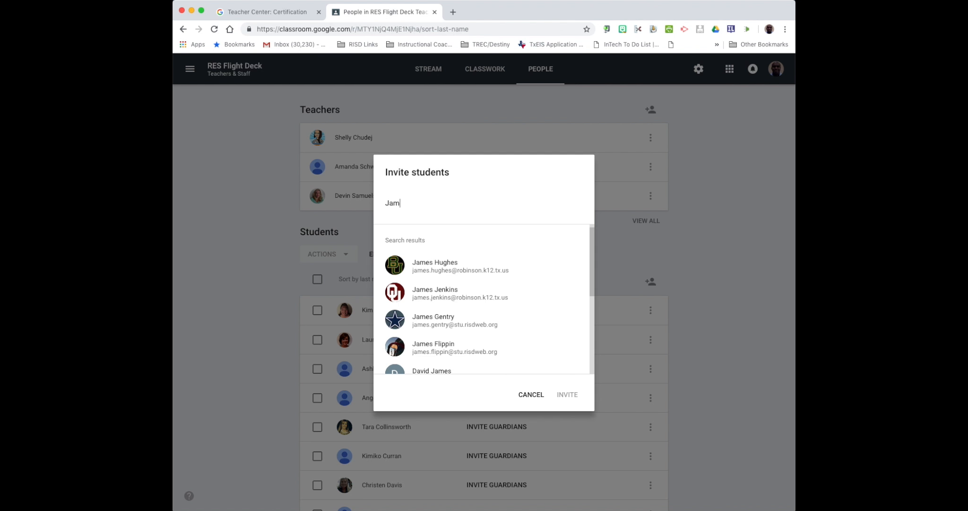
mouse_move(434, 269)
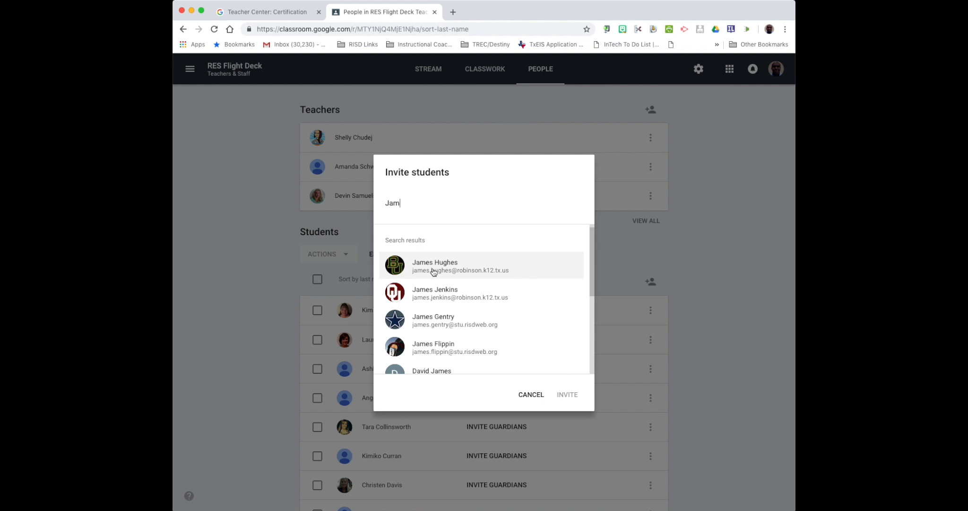
left_click(435, 265)
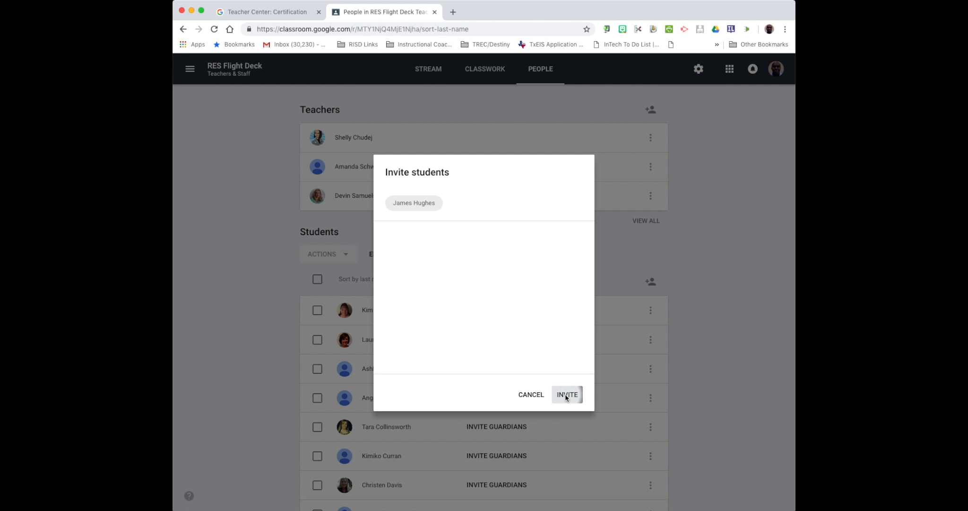
left_click(567, 395)
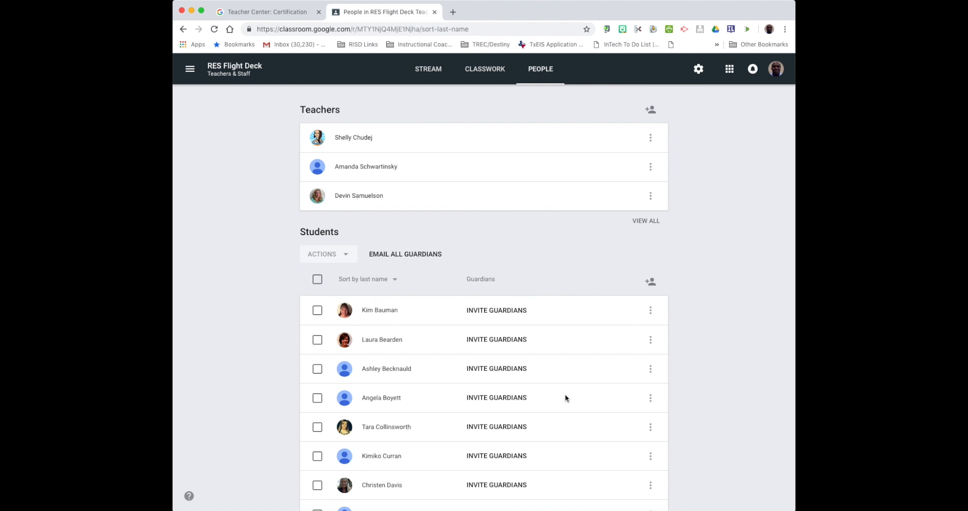
scroll("down", 3)
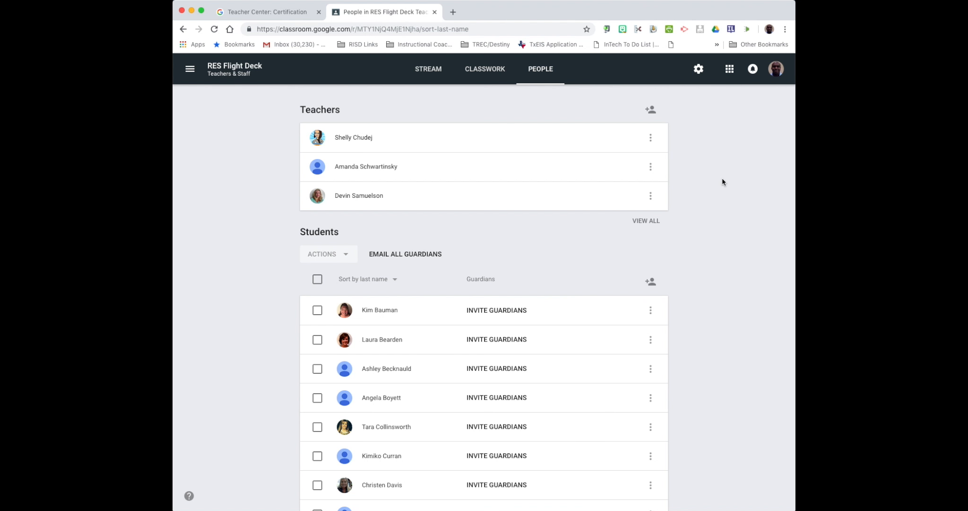
mouse_move(695, 104)
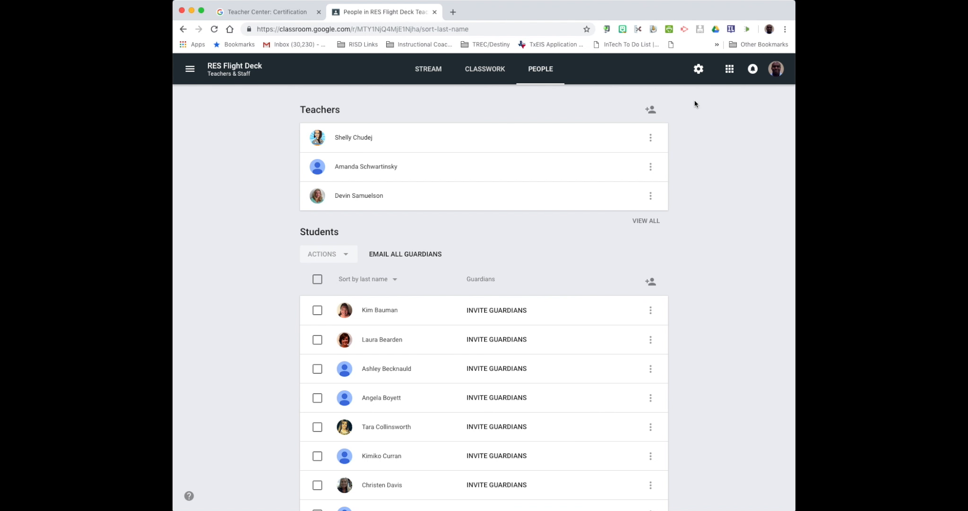
scroll("down", 3)
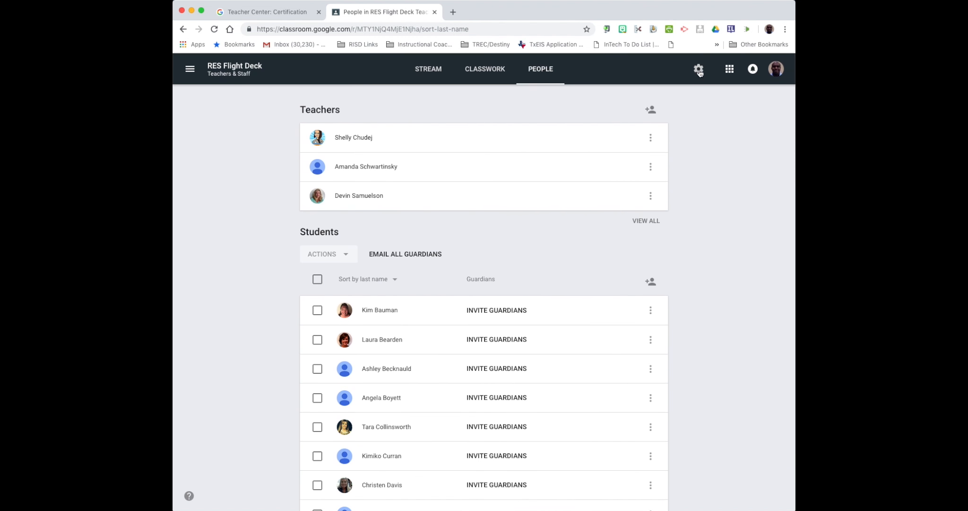
left_click(698, 68)
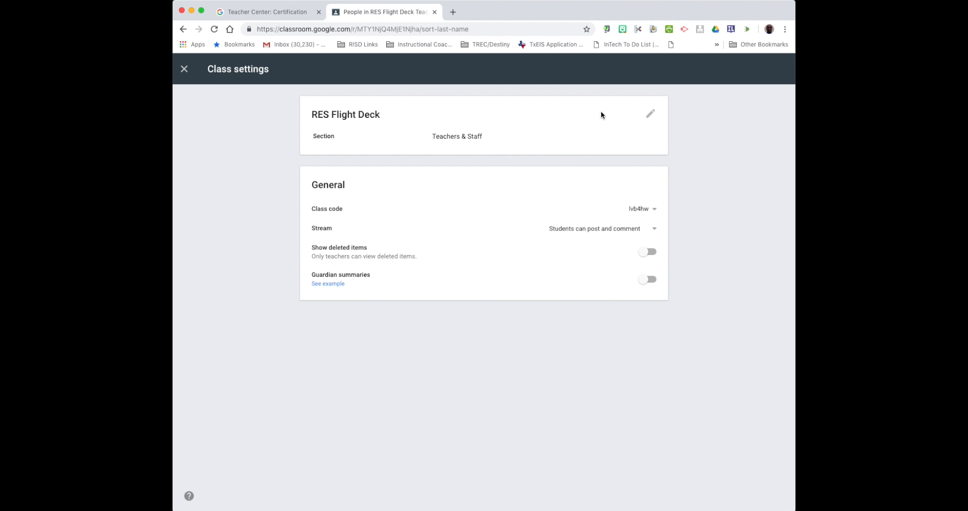
mouse_move(653, 215)
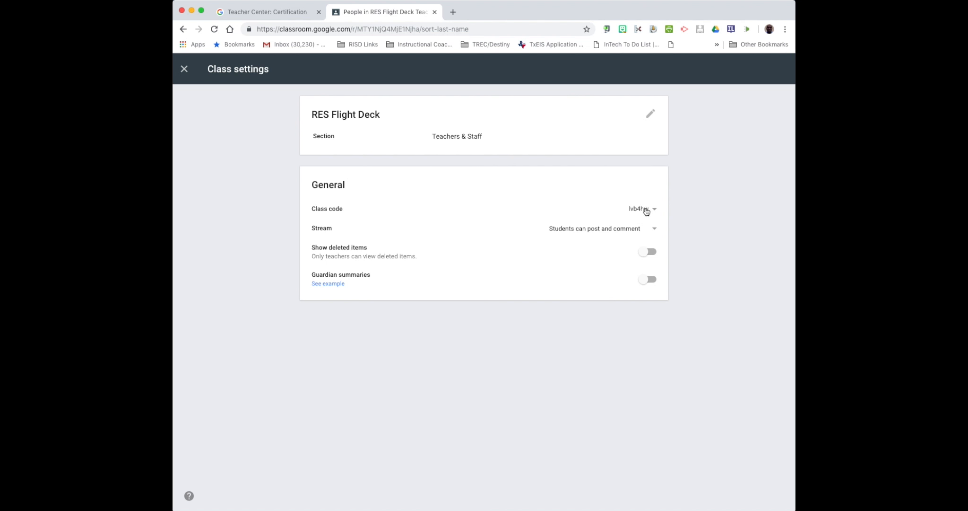
left_click(653, 209)
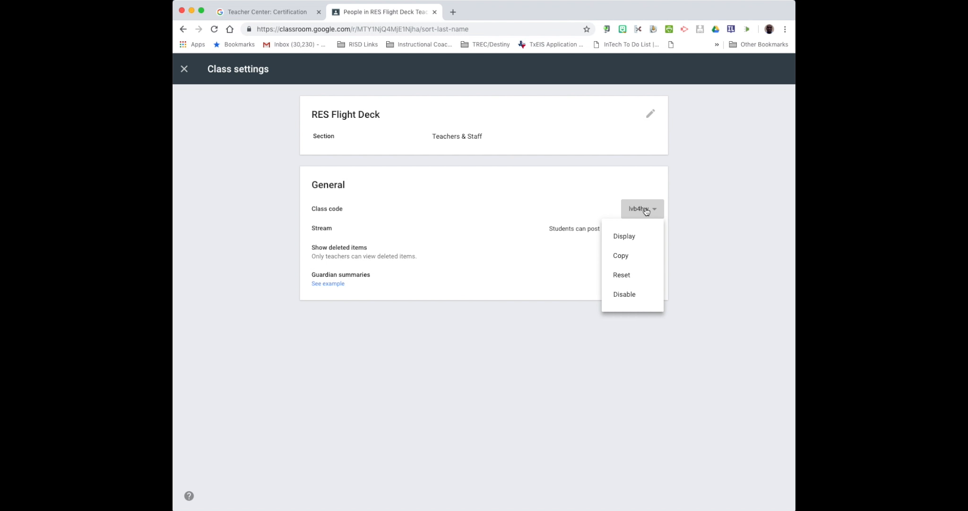
mouse_move(624, 236)
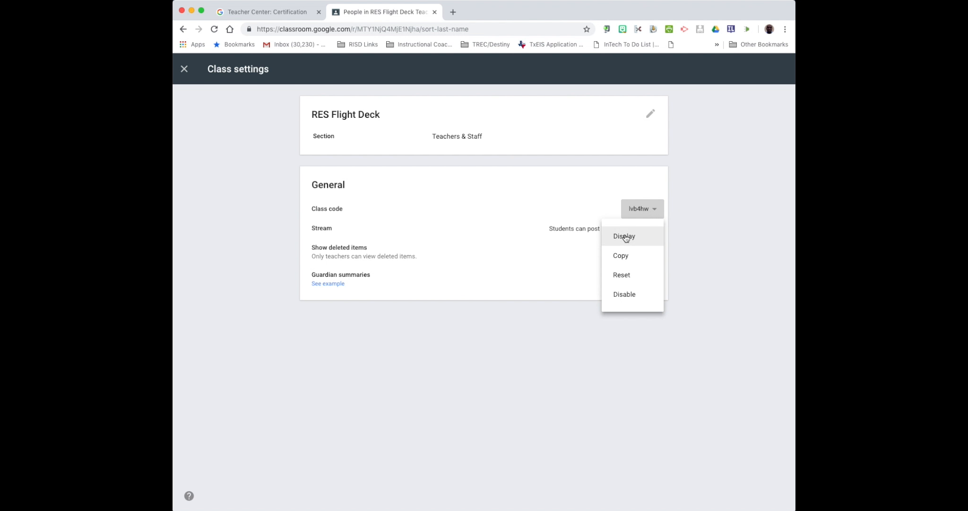
left_click(624, 235)
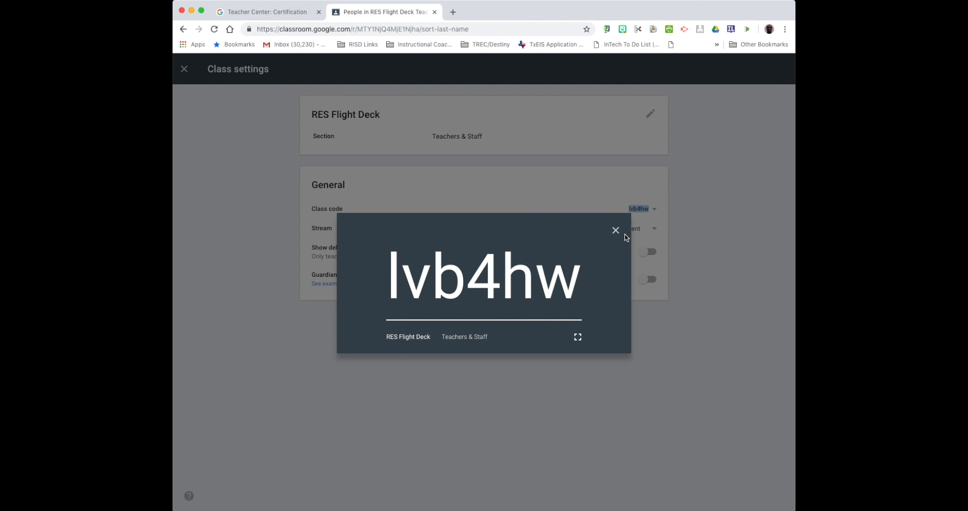
mouse_move(615, 230)
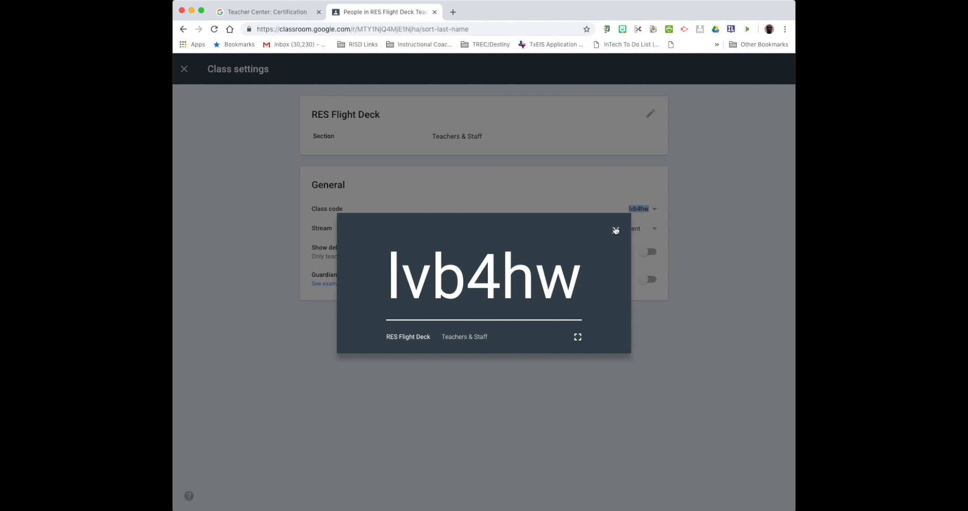
left_click(615, 231)
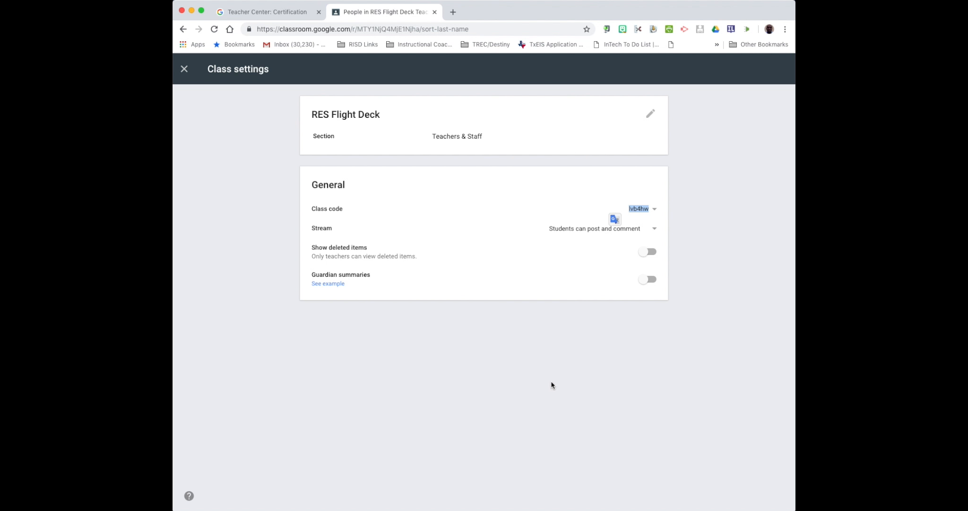
left_click(184, 68)
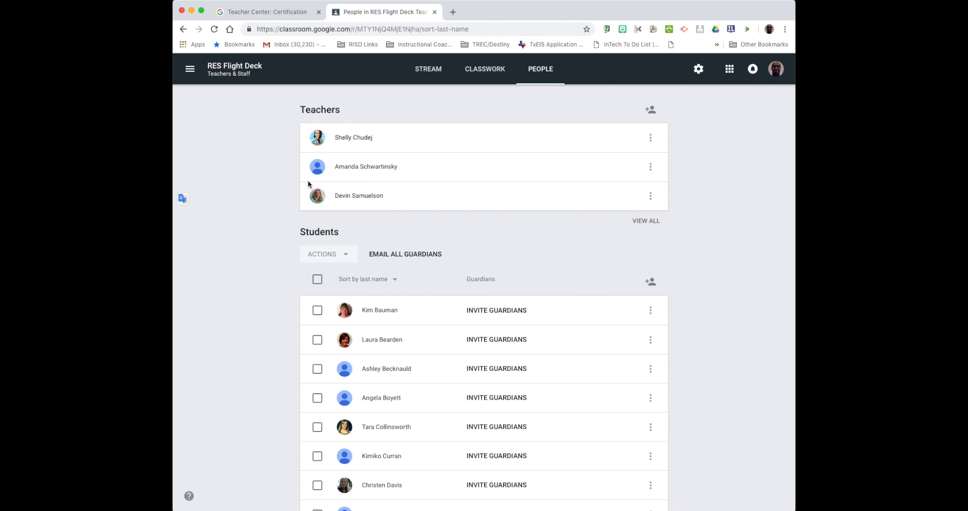